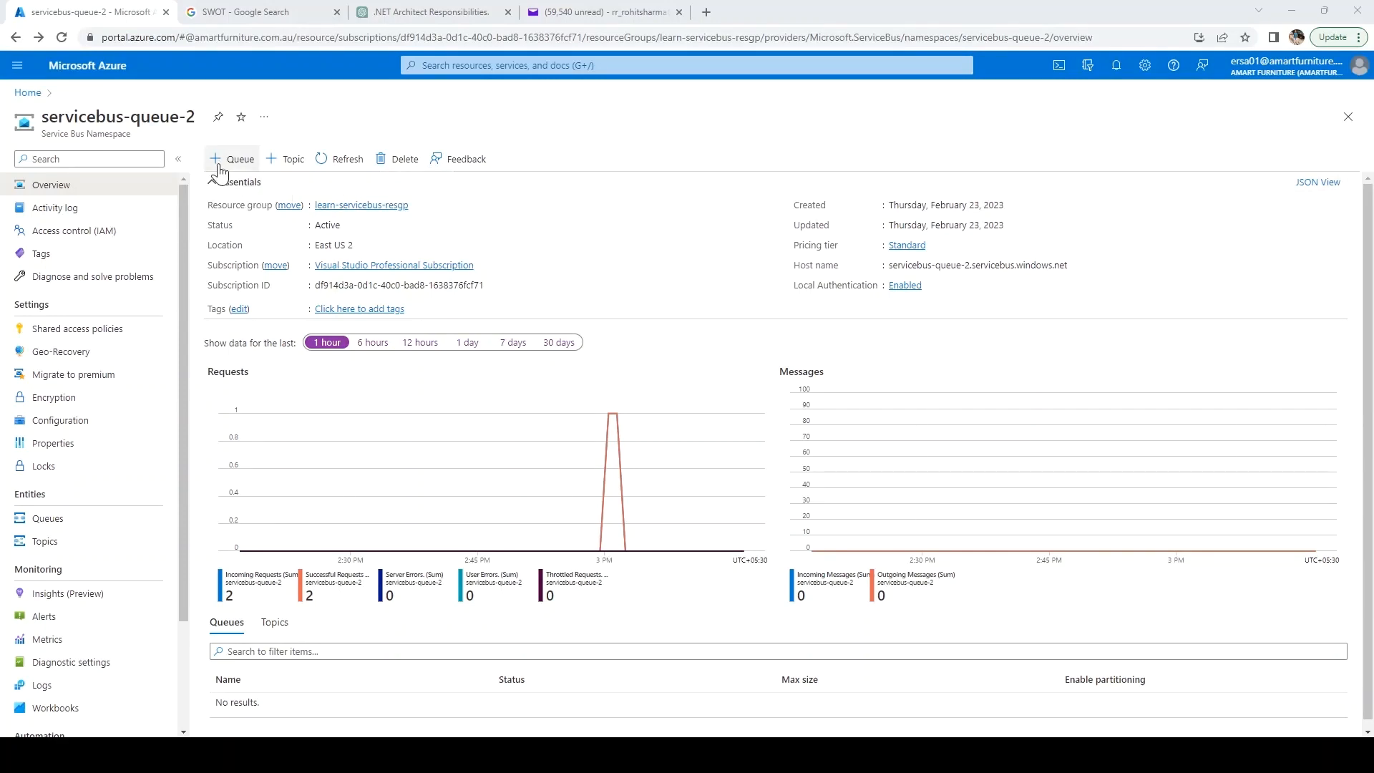
# Start a new queue named FirstQueue with a 1 GB maximum queue size.
pyautogui.click(231, 159)
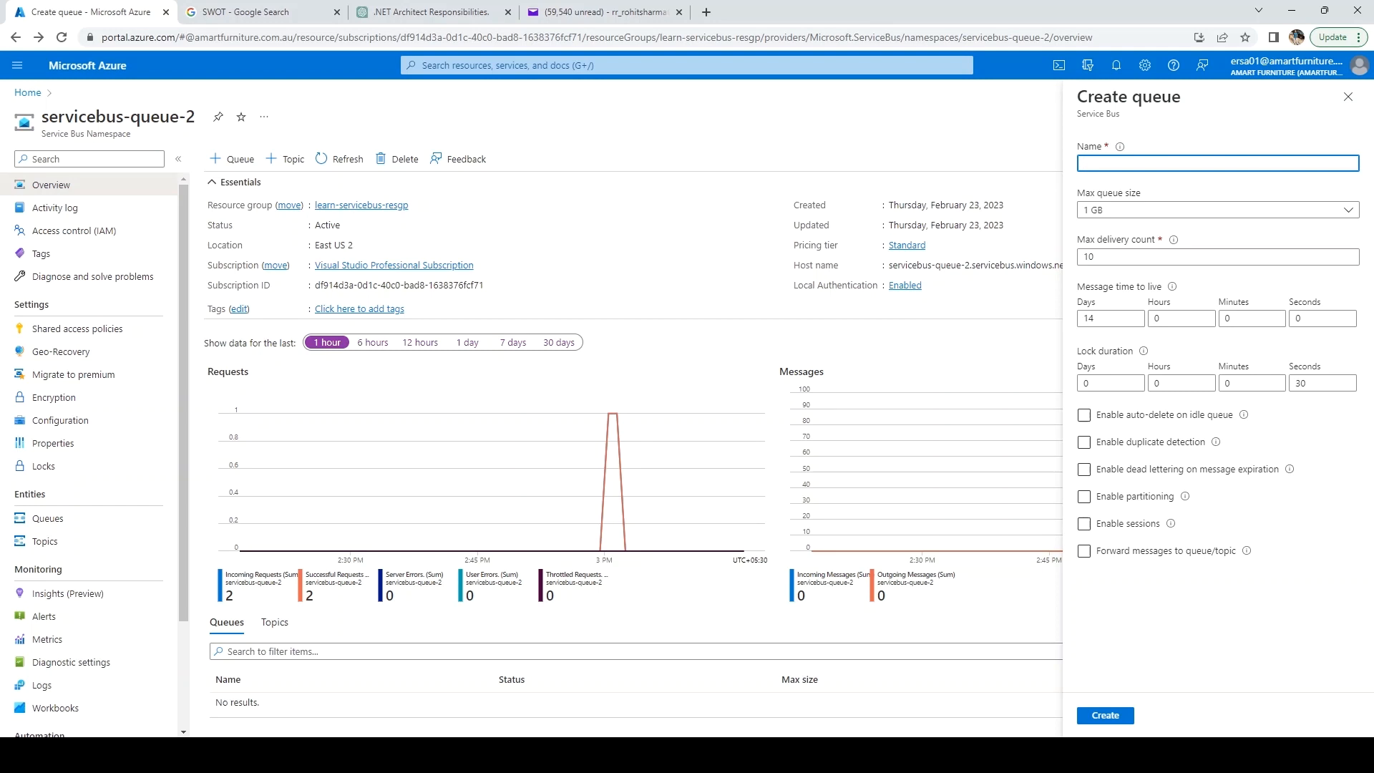
pyautogui.write('First')
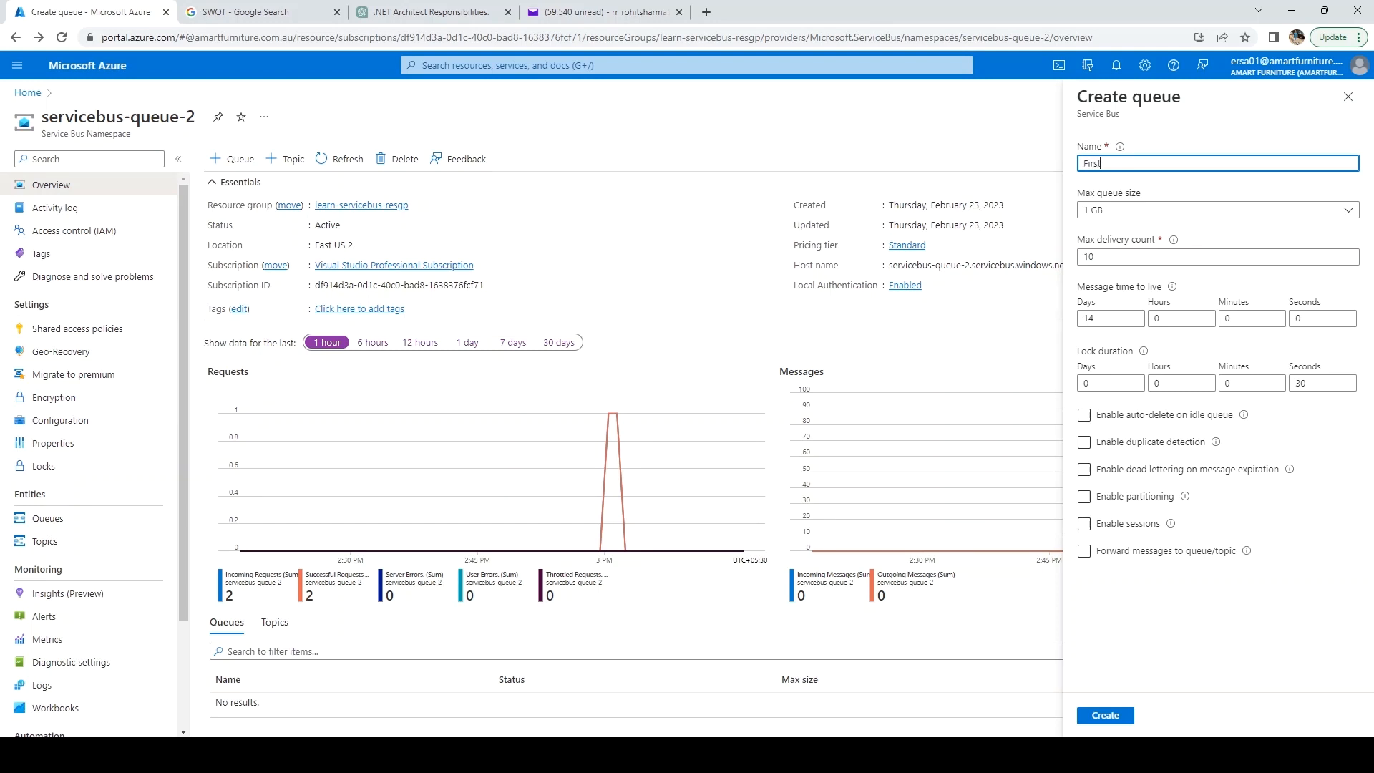
pyautogui.write('Queue')
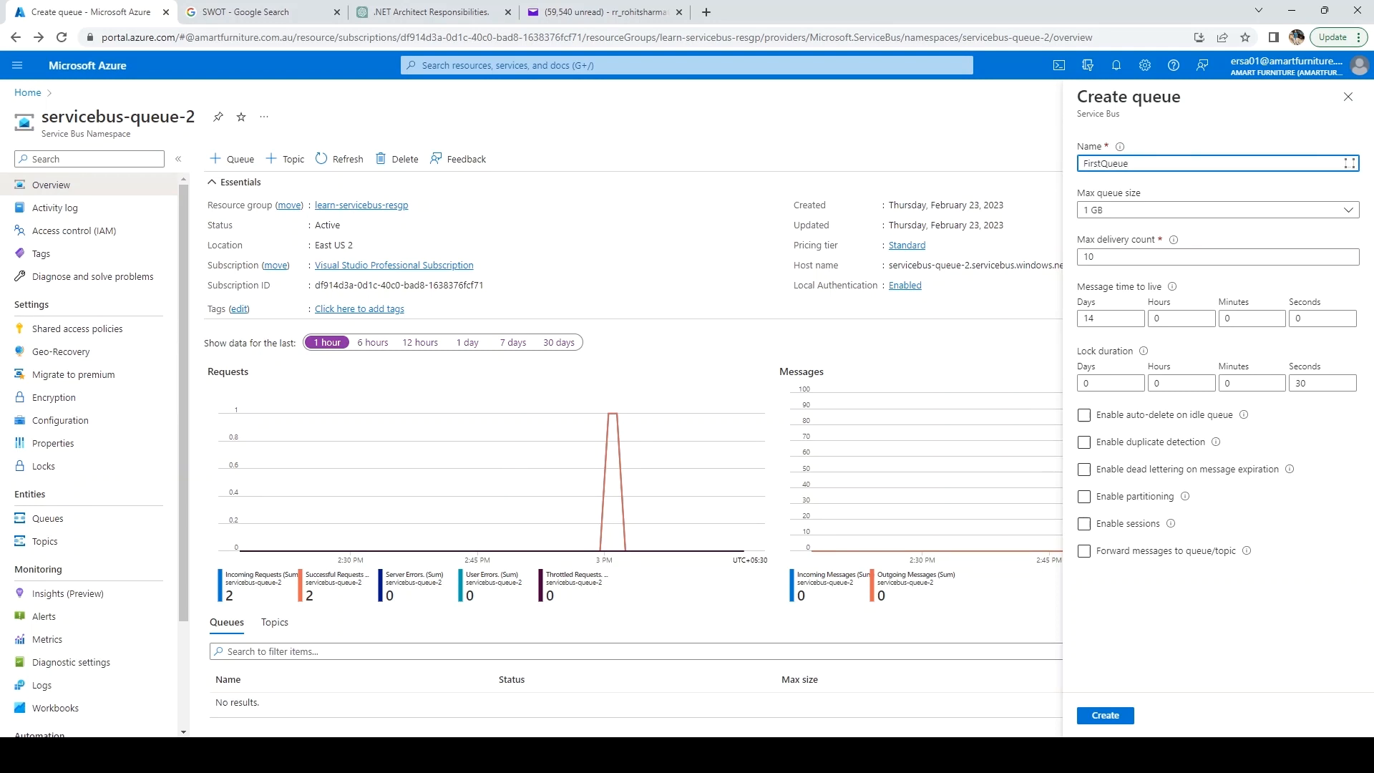
pyautogui.moveTo(1133, 203)
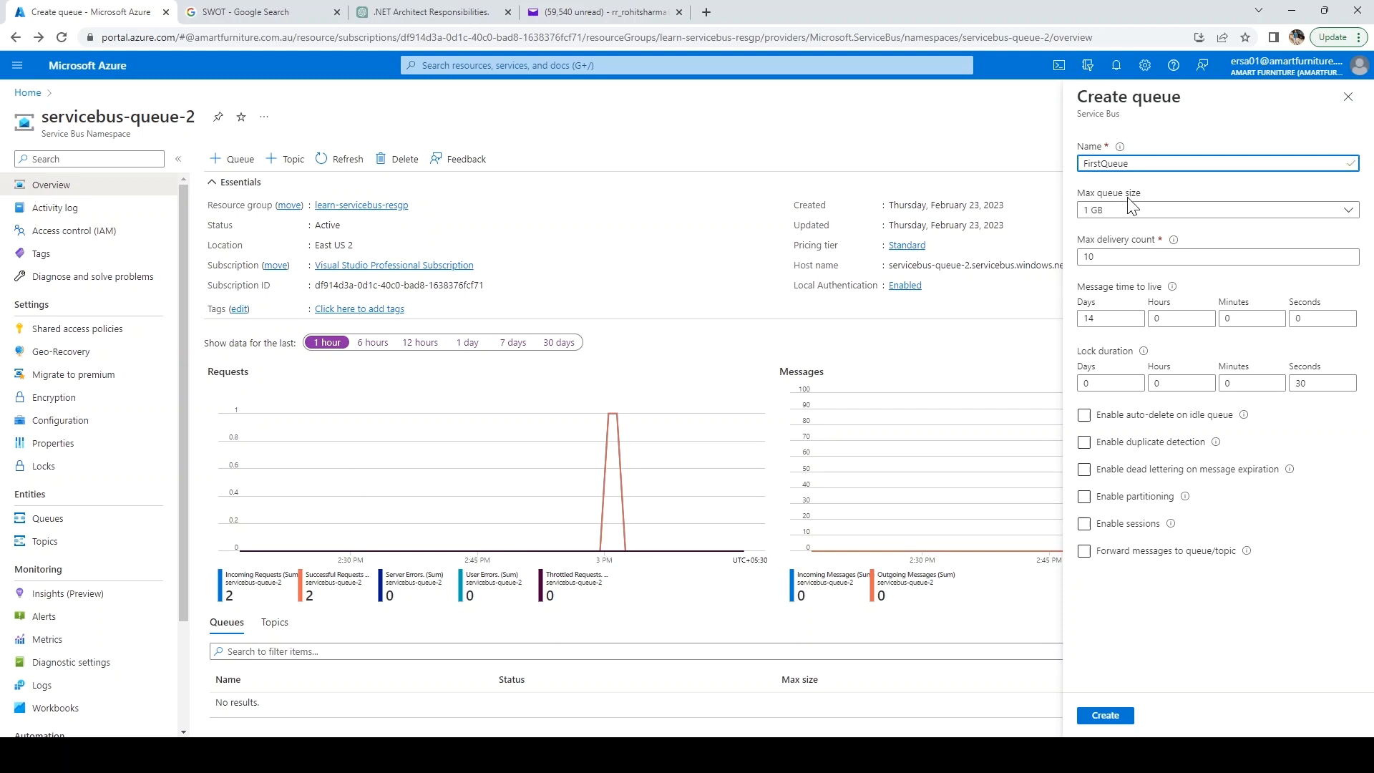
pyautogui.click(1217, 208)
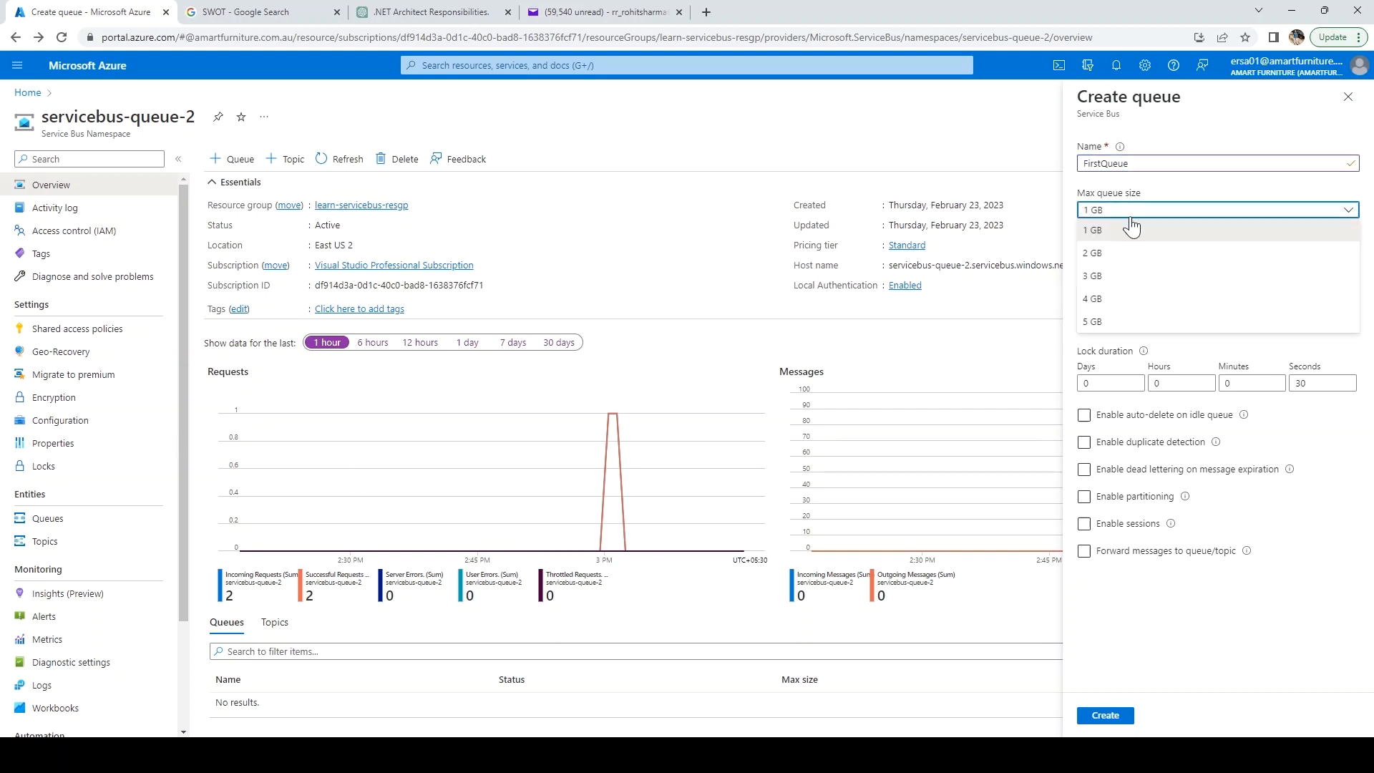
pyautogui.click(1092, 229)
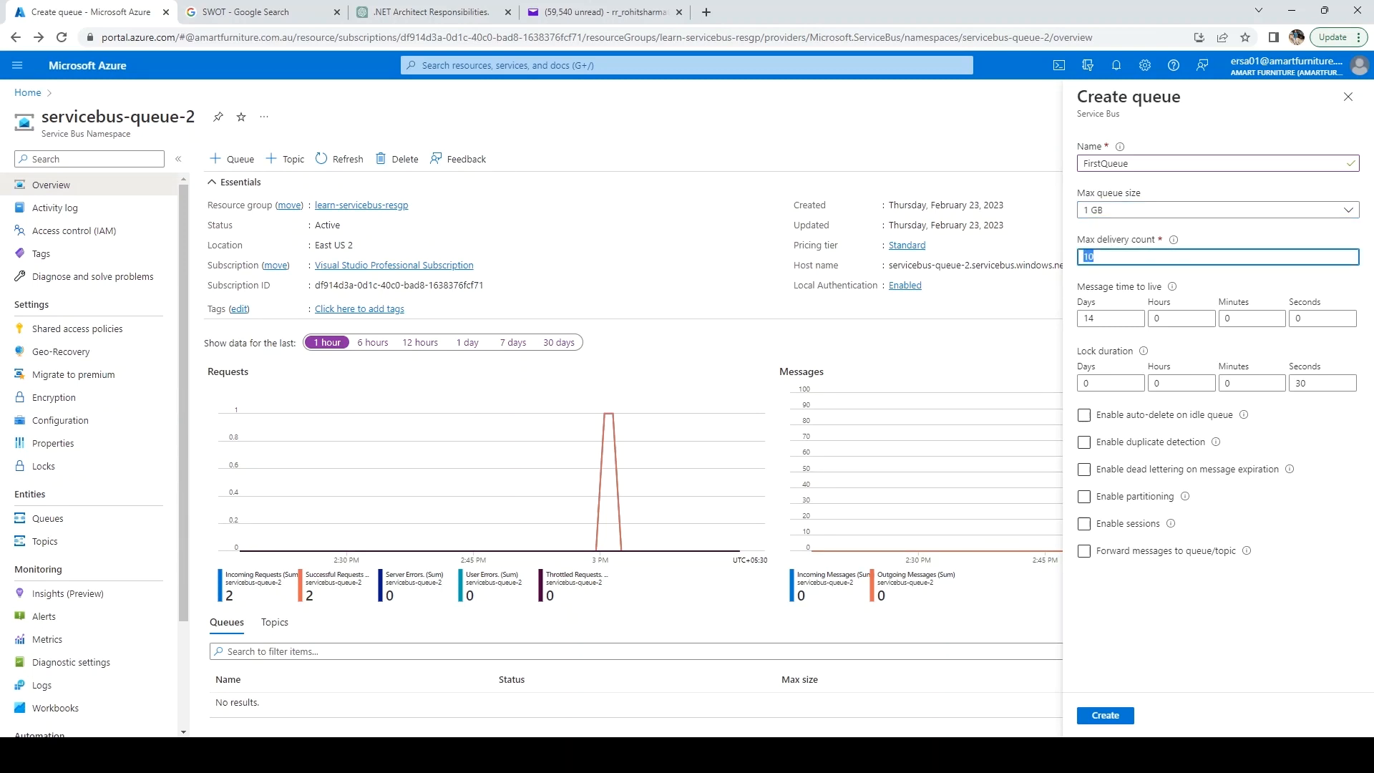
# Change FirstQueue's max delivery count from 10 to 3.
pyautogui.write('3')
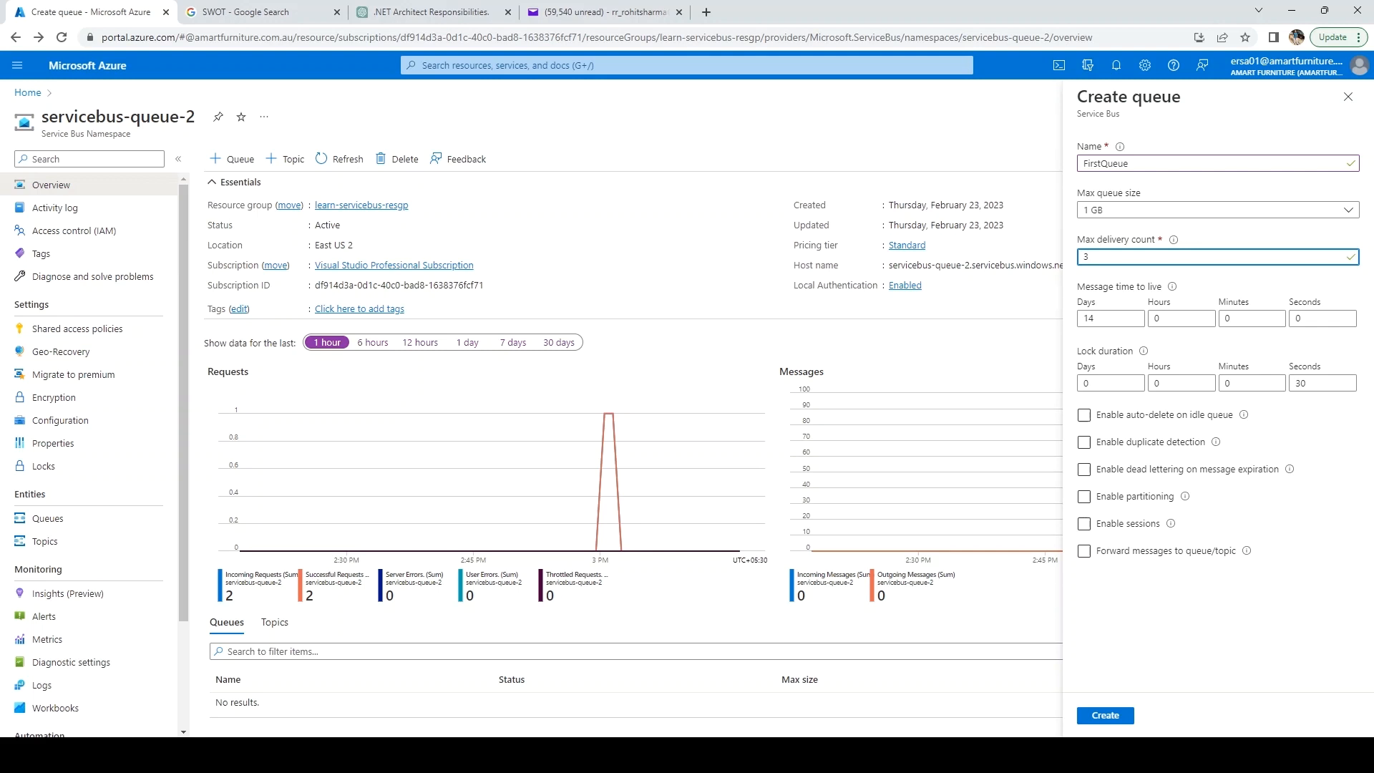
pyautogui.moveTo(1178, 253)
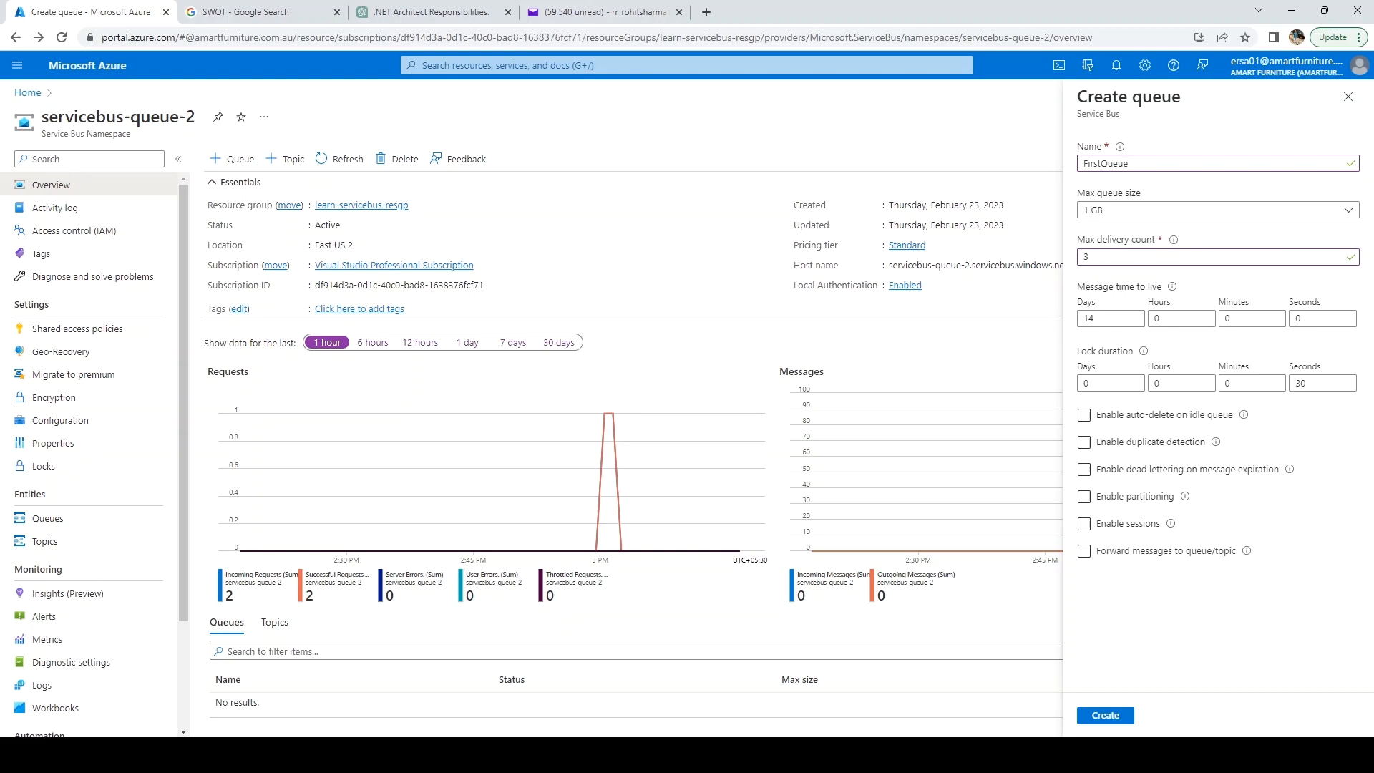
pyautogui.moveTo(1172, 241)
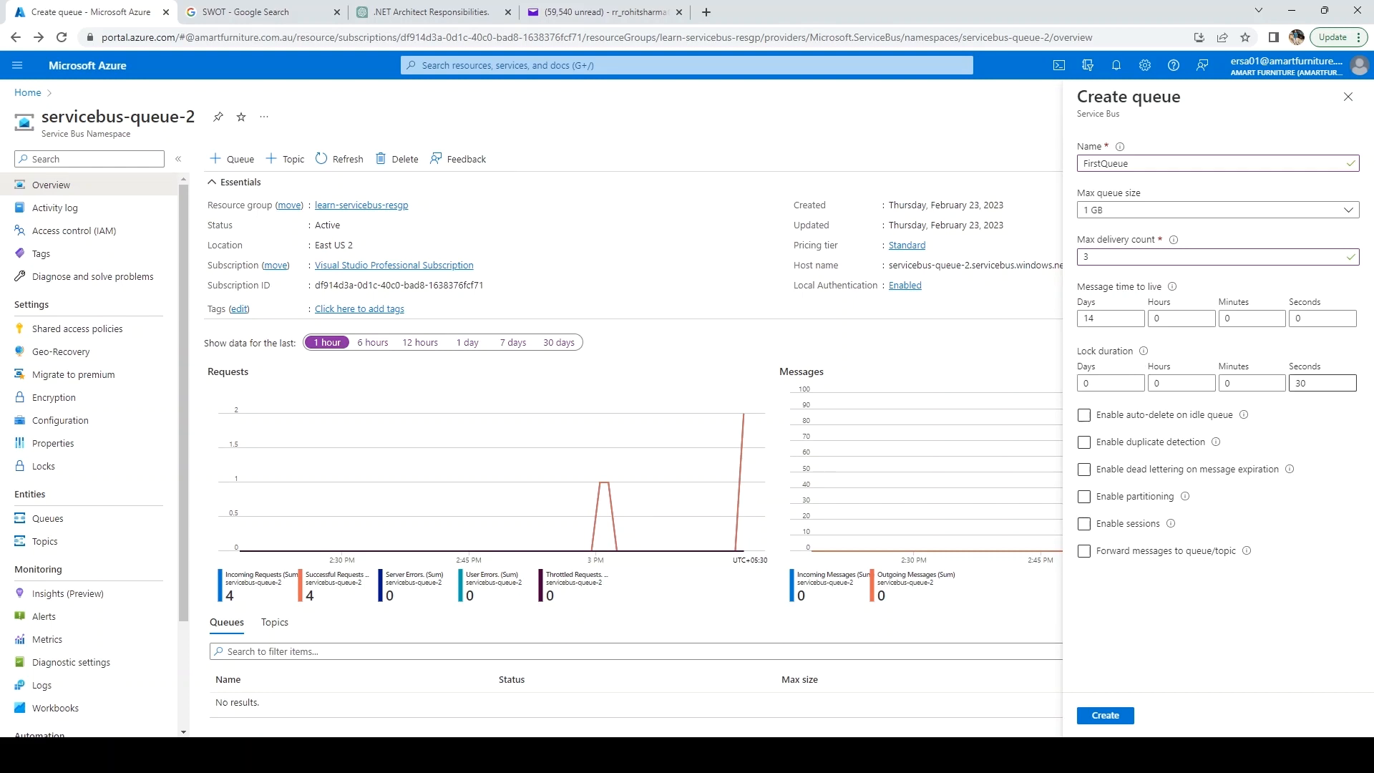
pyautogui.moveTo(1153, 430)
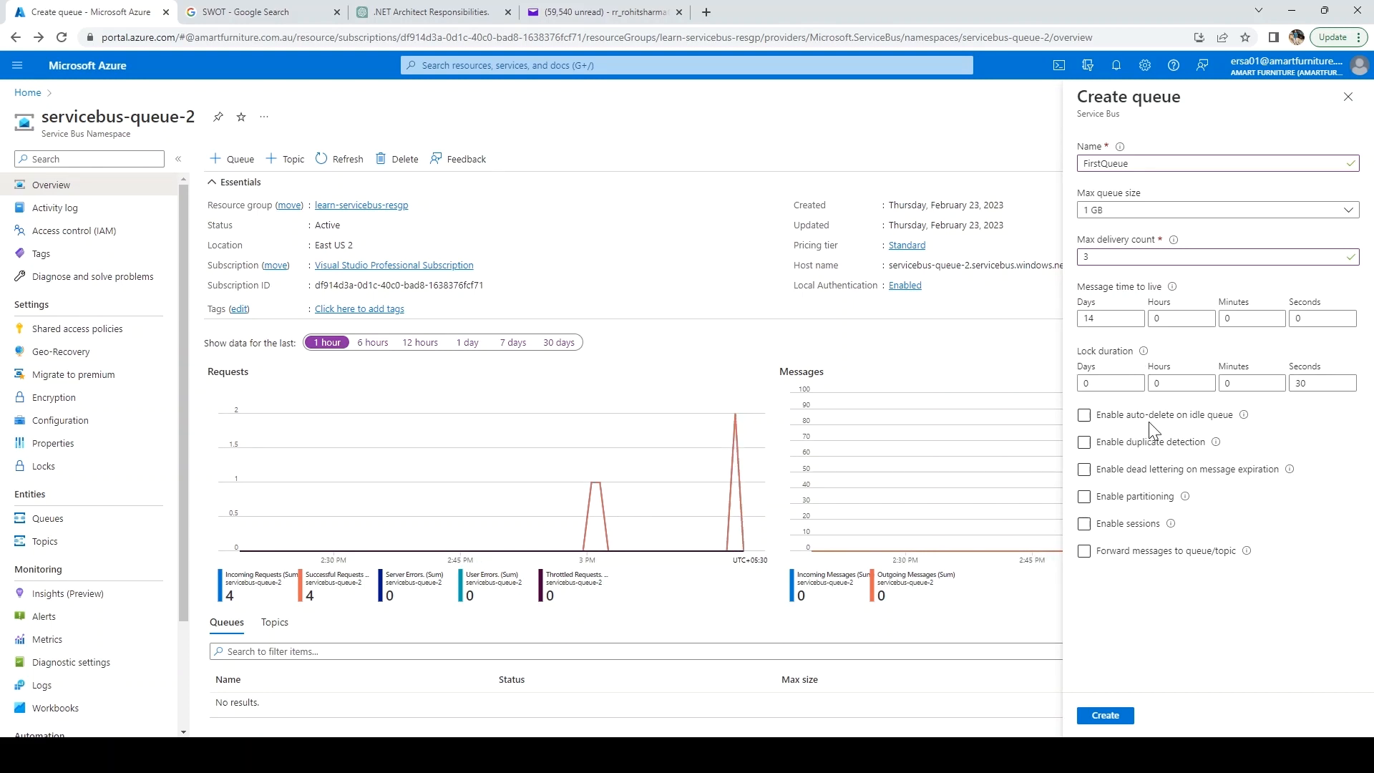
pyautogui.click(1084, 414)
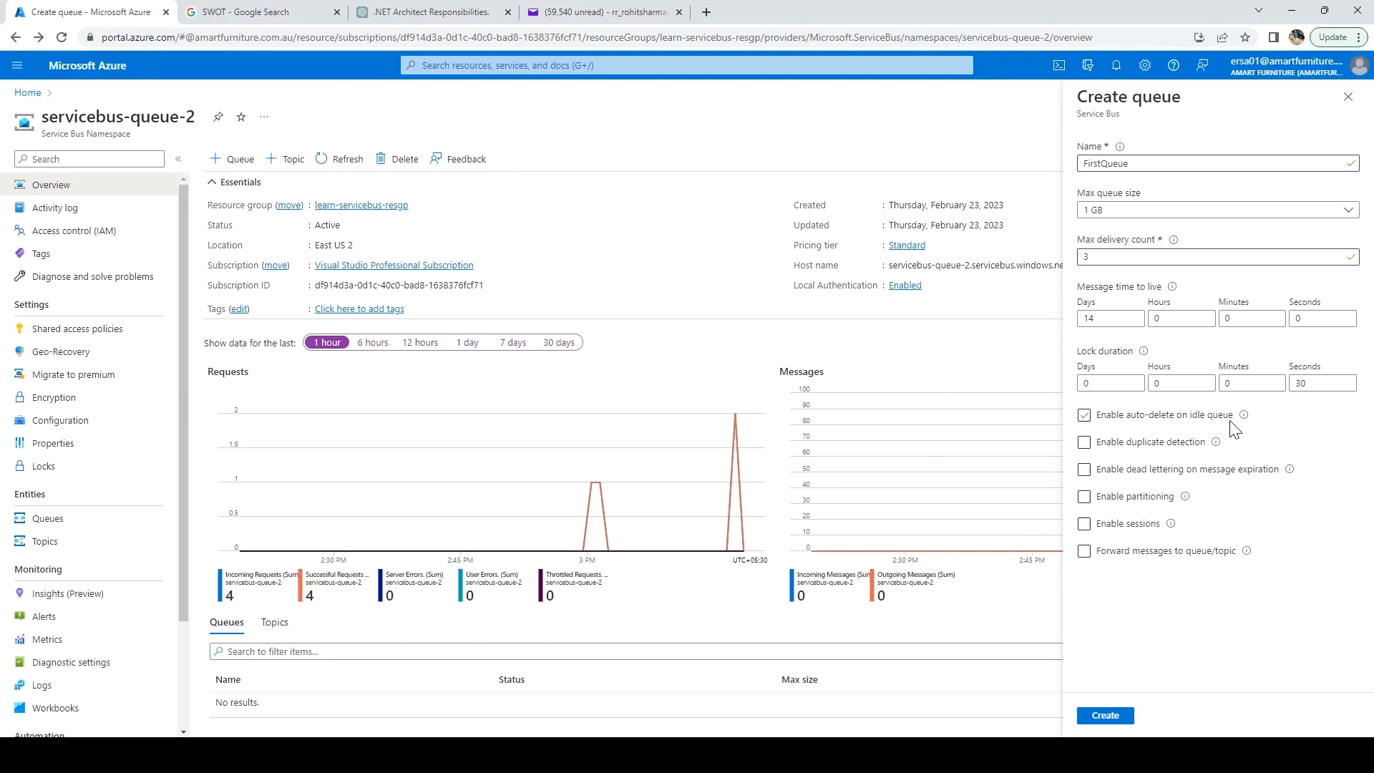
pyautogui.click(1084, 442)
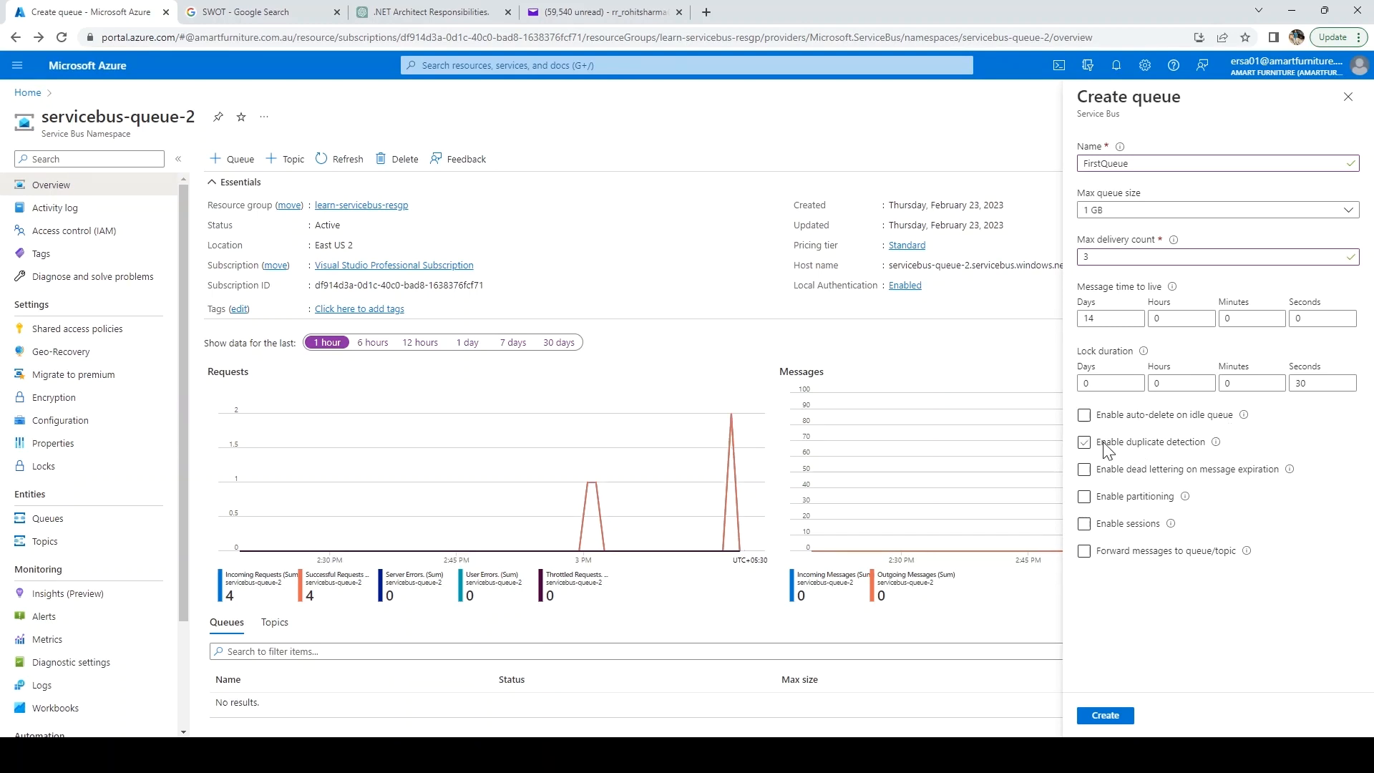
pyautogui.moveTo(1199, 456)
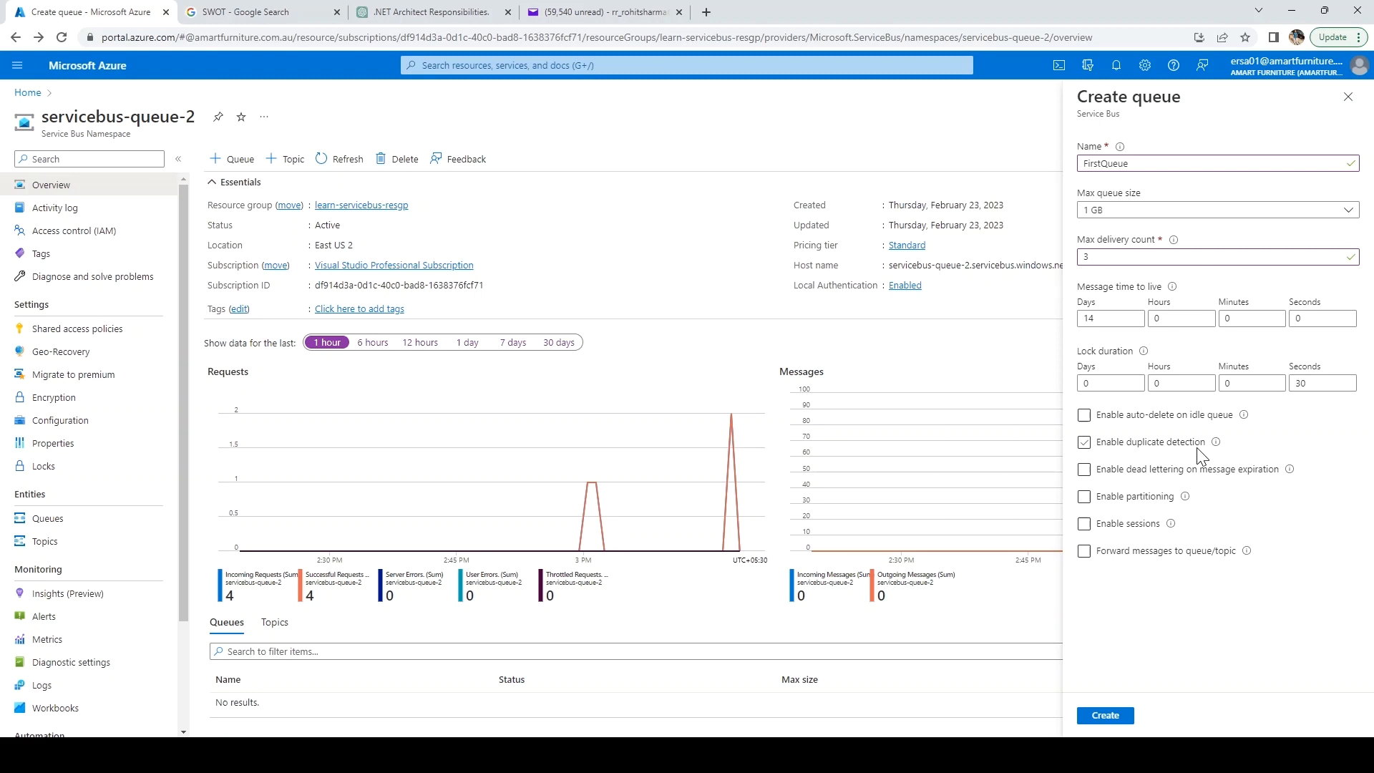
pyautogui.click(1084, 441)
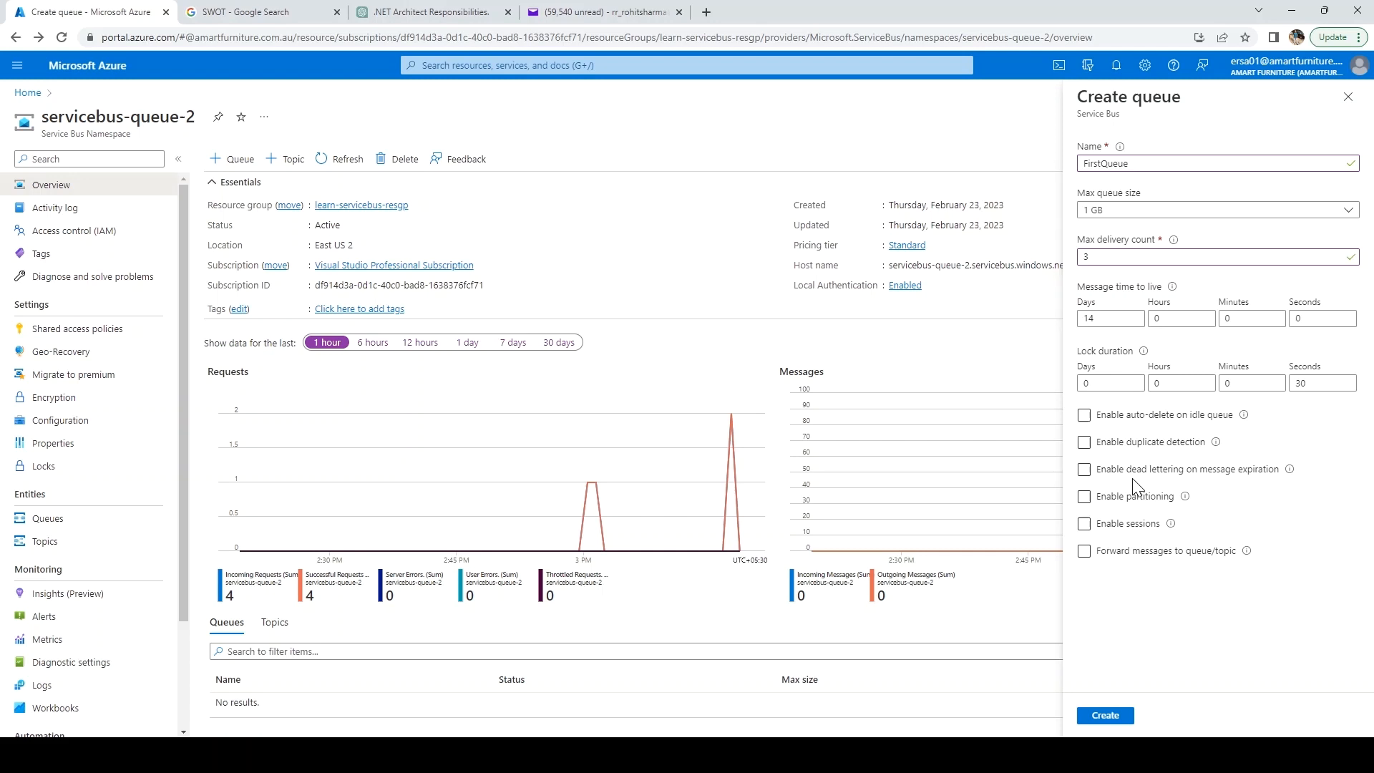
pyautogui.click(1085, 469)
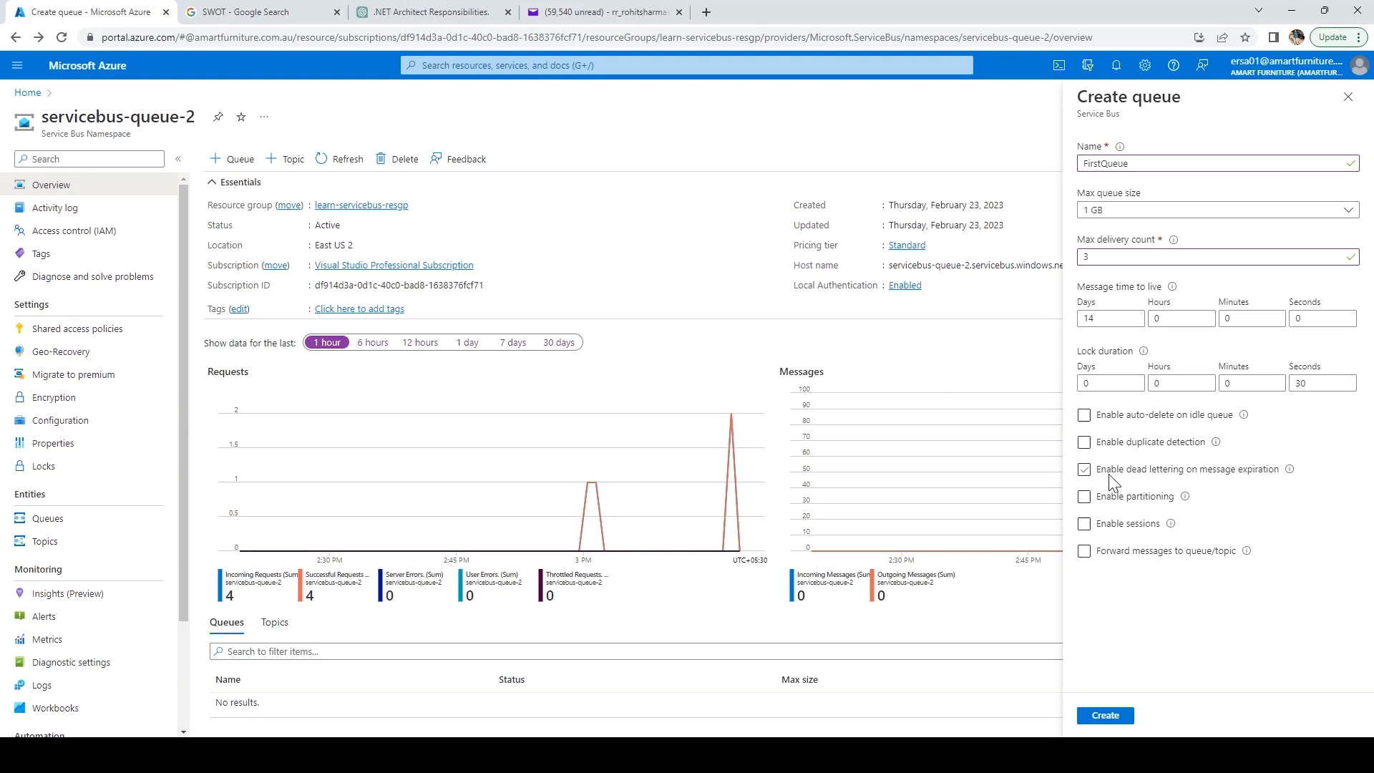
pyautogui.click(1084, 496)
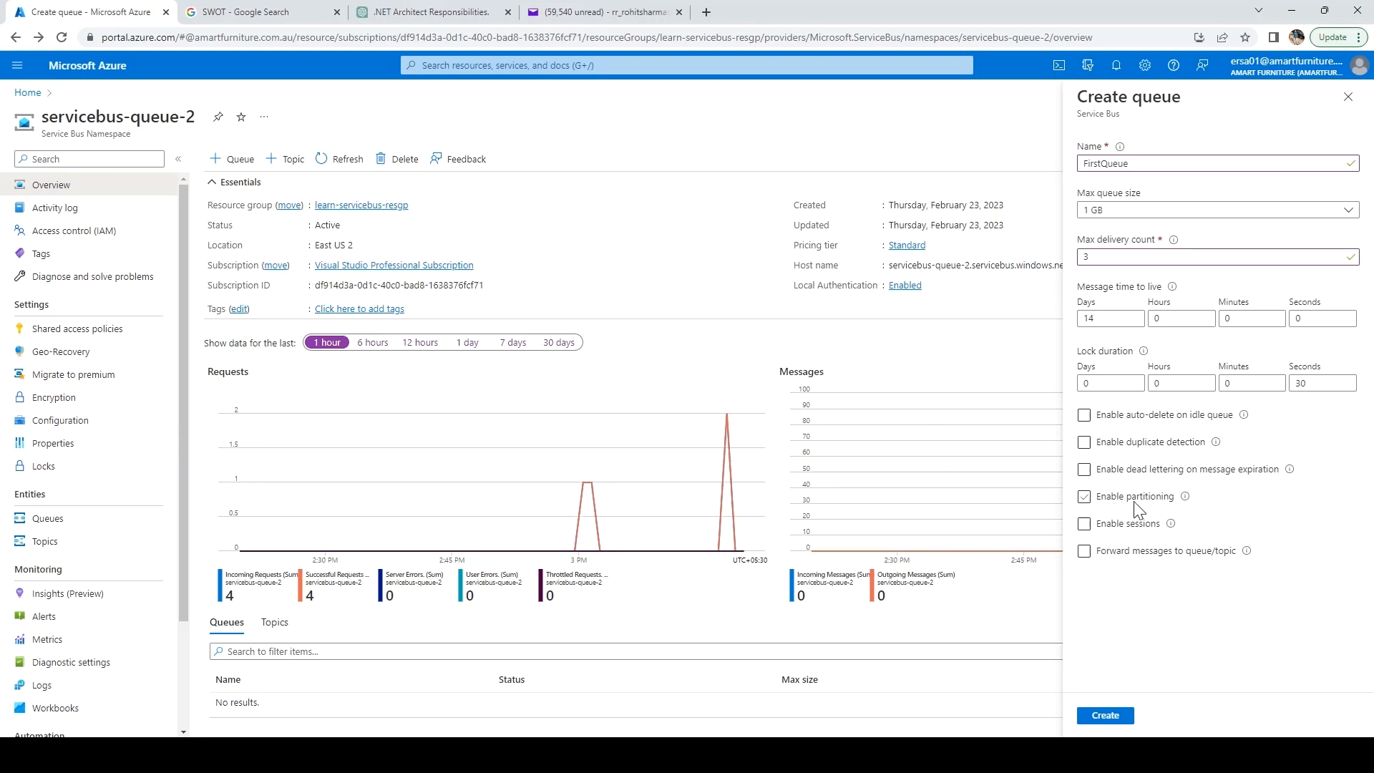
pyautogui.click(1085, 523)
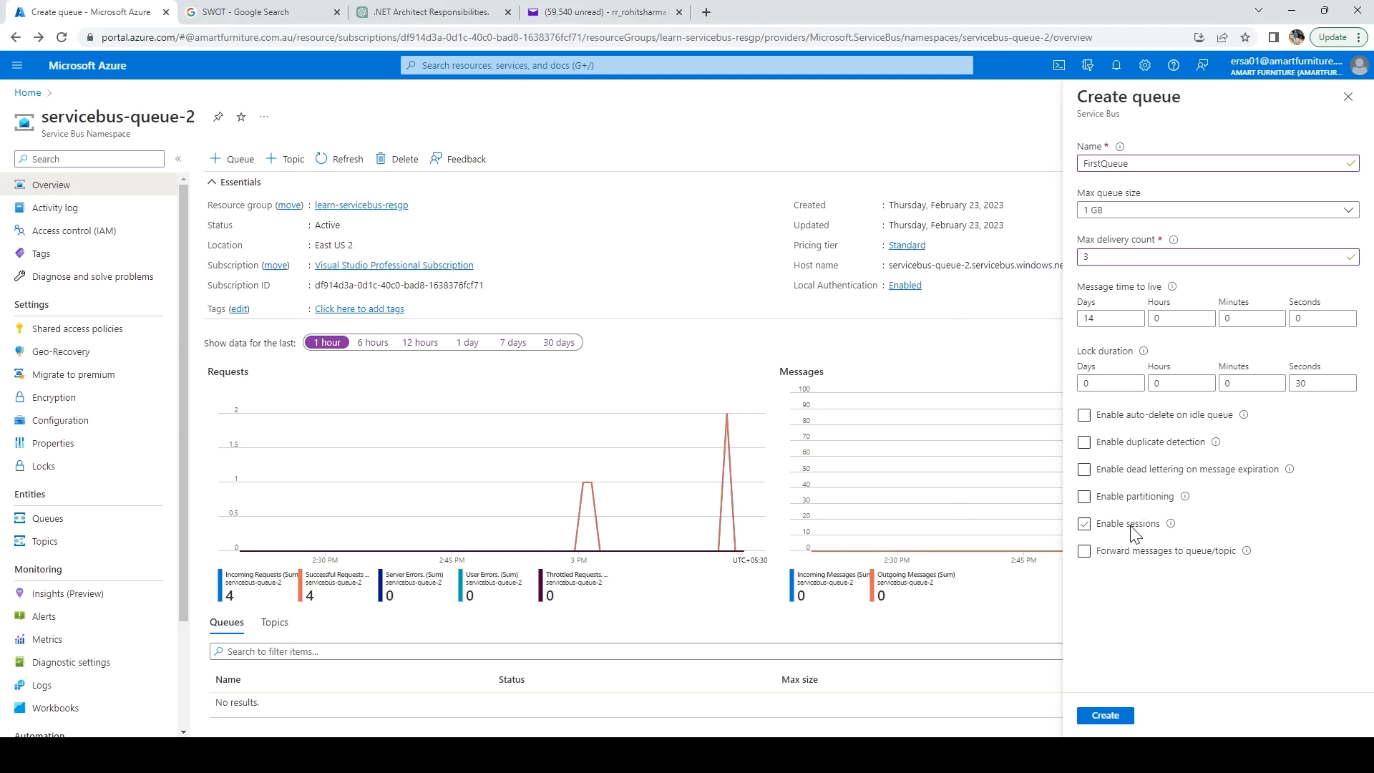
pyautogui.click(1085, 523)
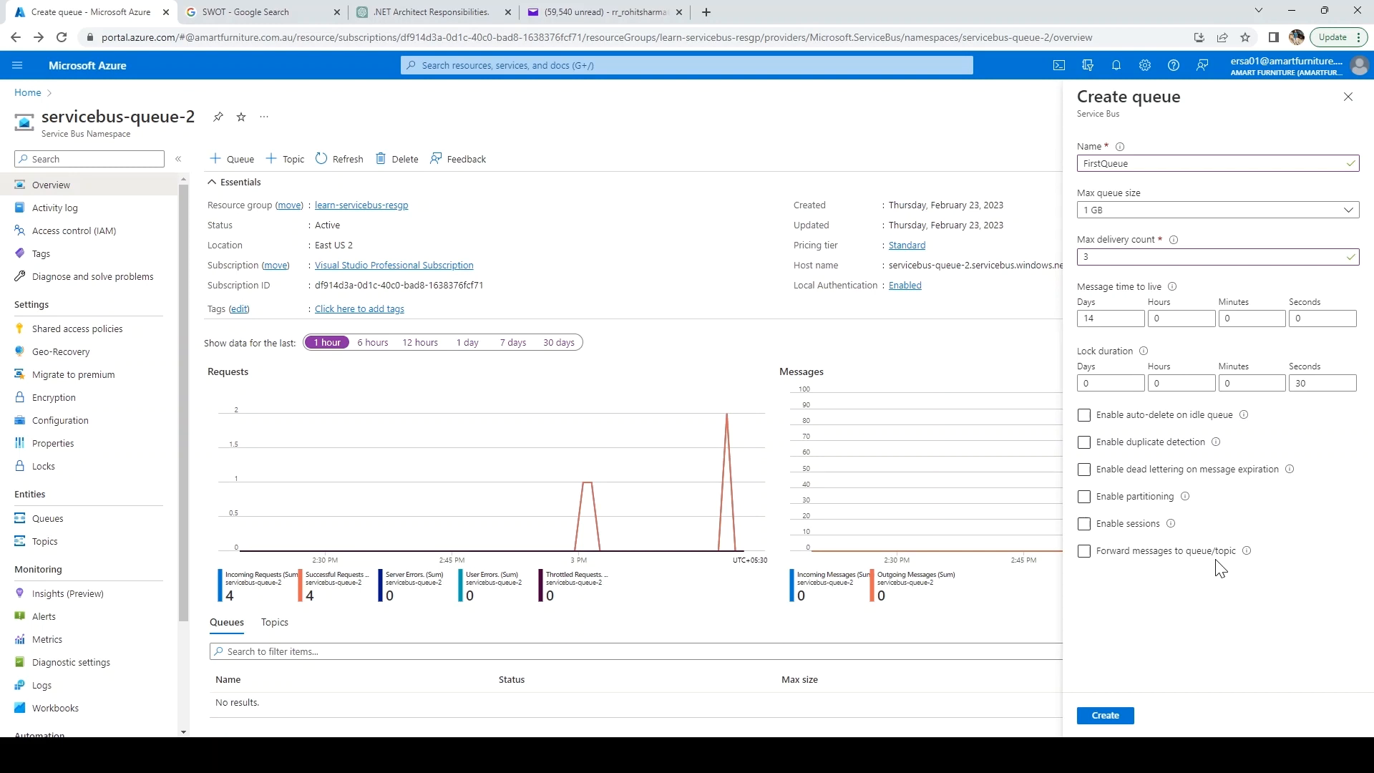
pyautogui.click(1084, 415)
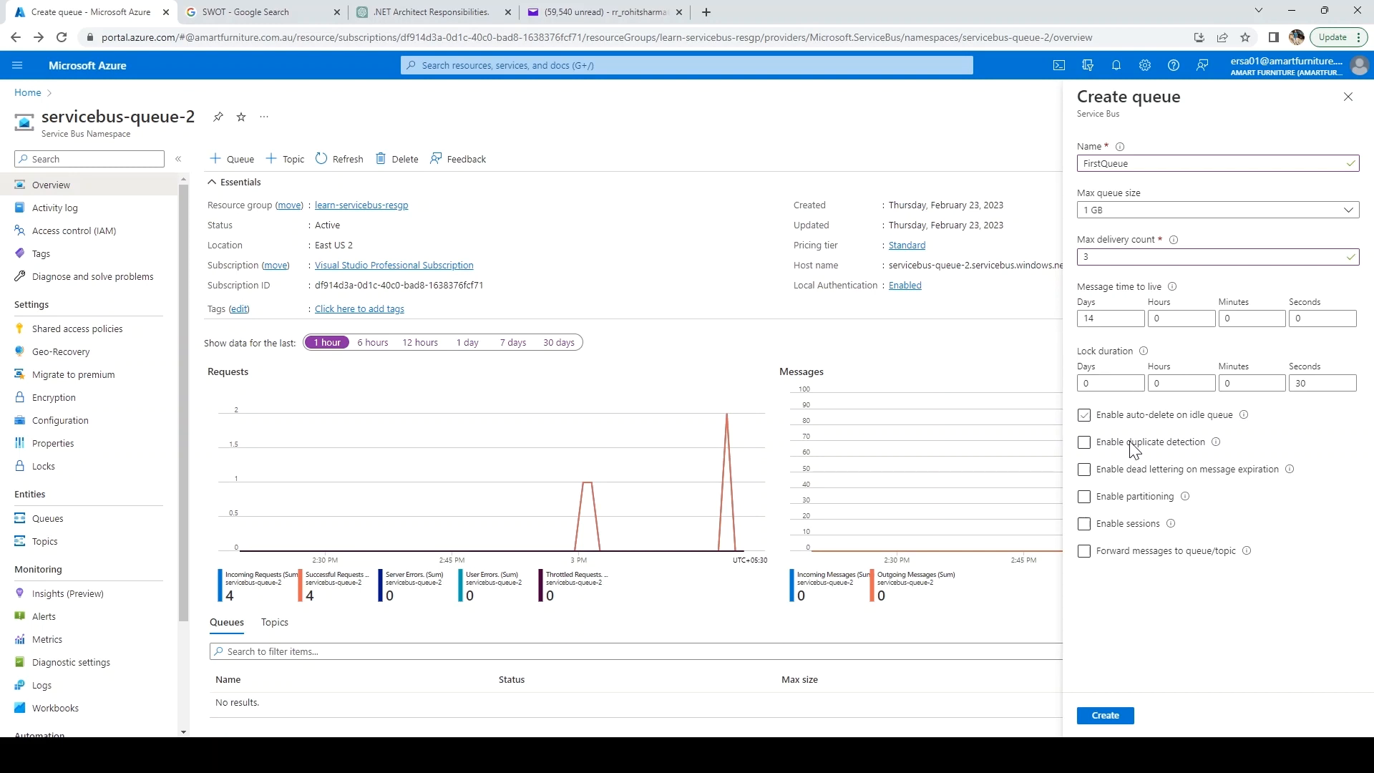
pyautogui.click(1084, 414)
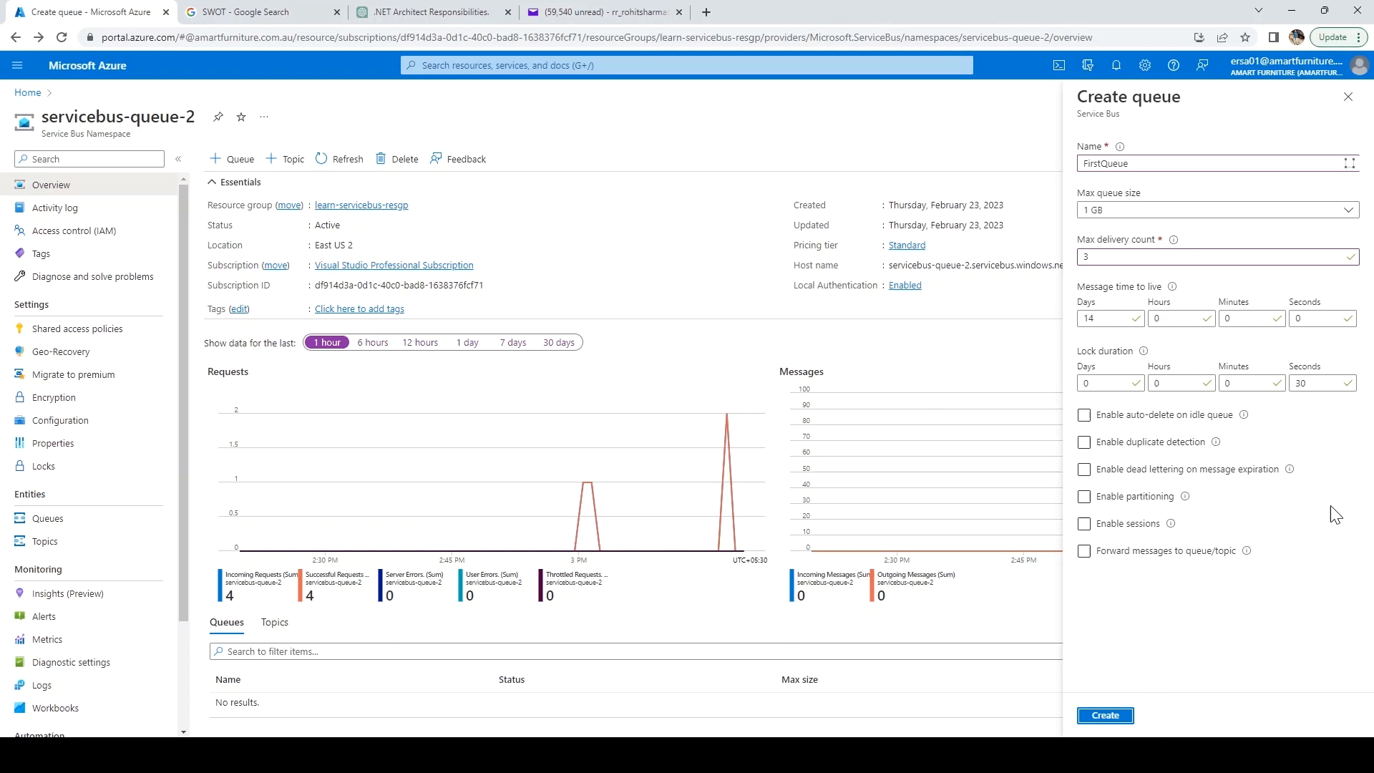
# Finish creating the queue, then open firstqueue from the namespace's Queues list.
pyautogui.click(1104, 715)
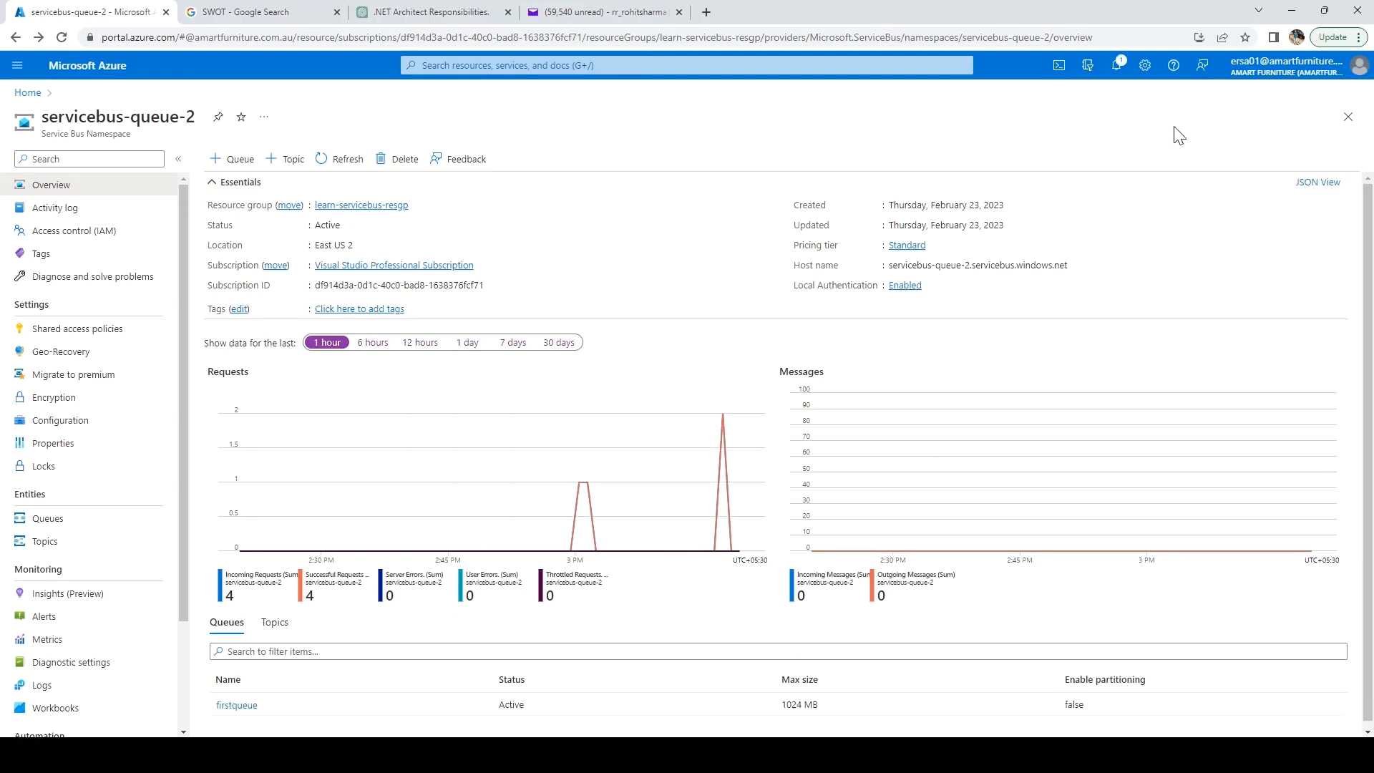
pyautogui.moveTo(47, 518)
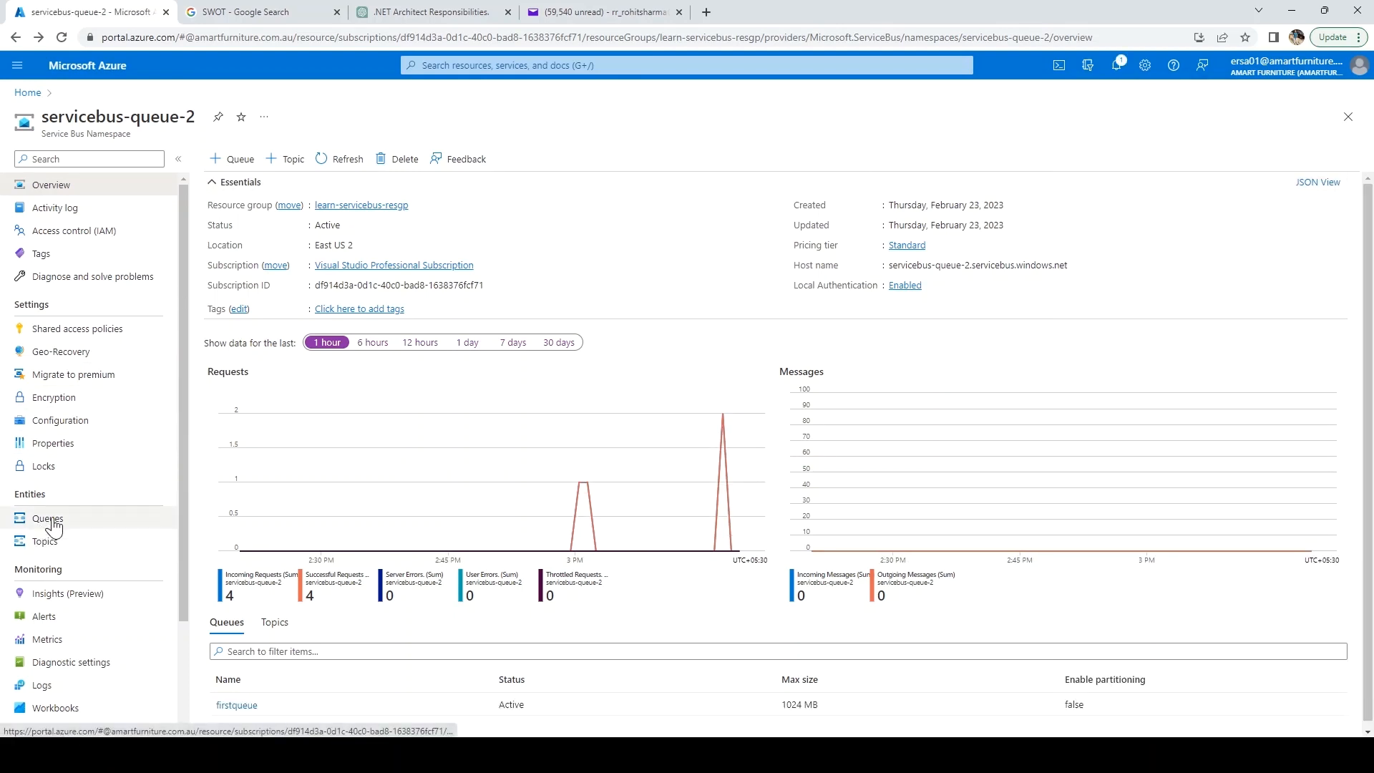
pyautogui.click(47, 518)
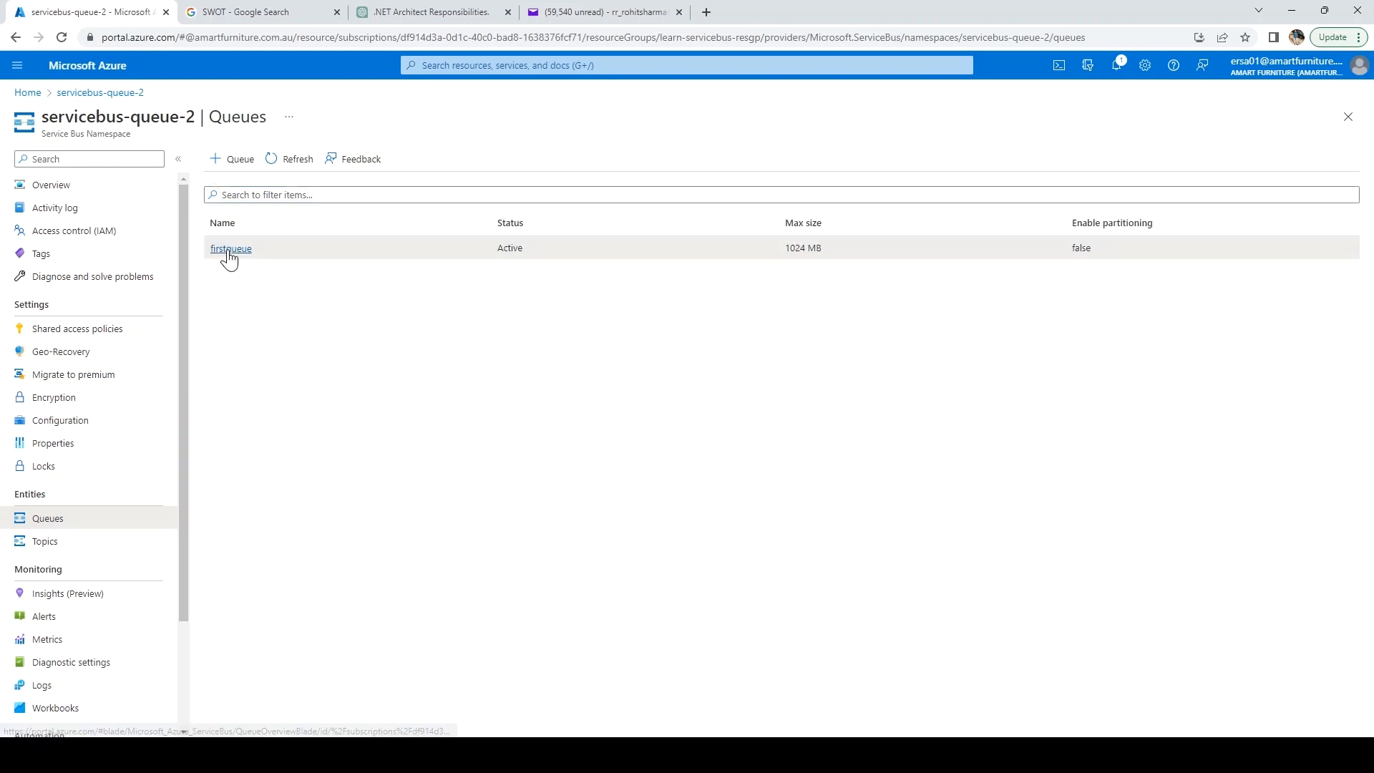
pyautogui.click(230, 249)
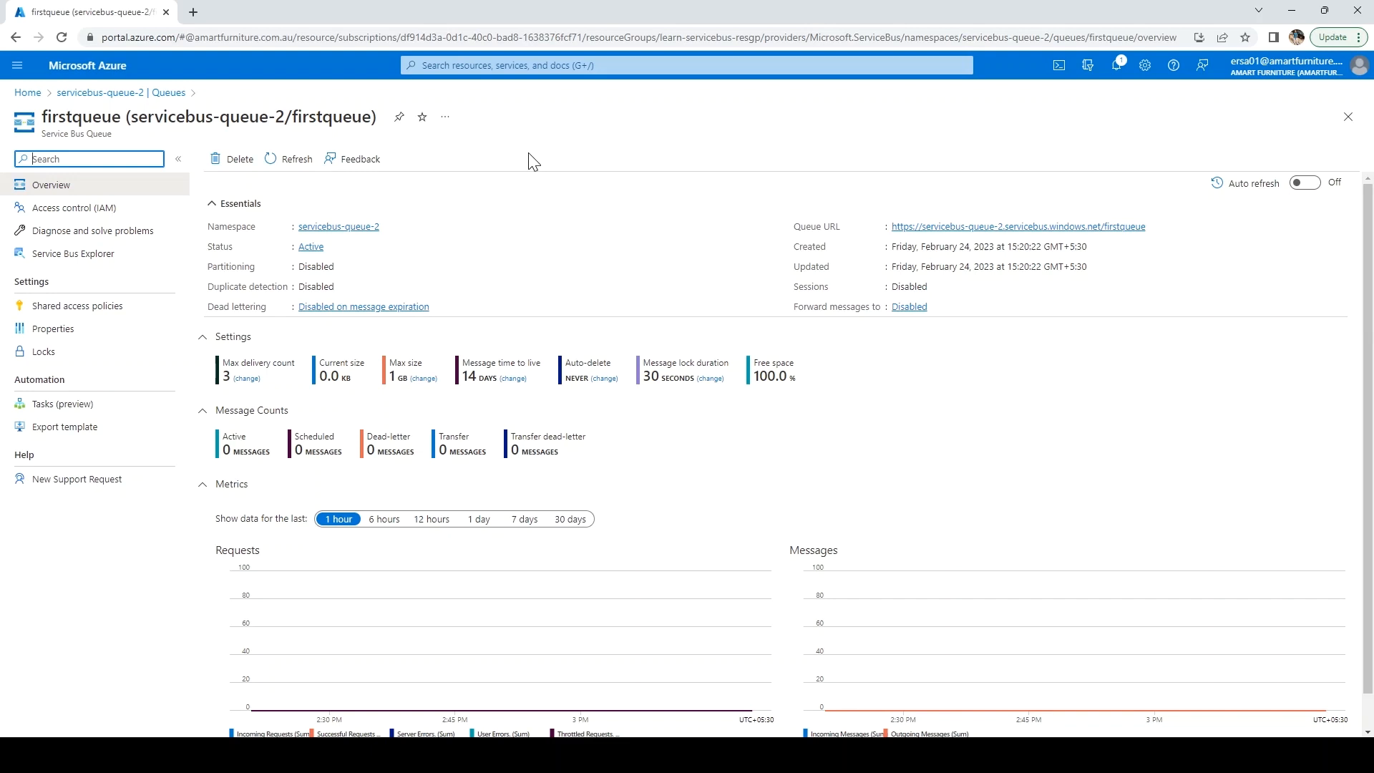
pyautogui.moveTo(265, 378)
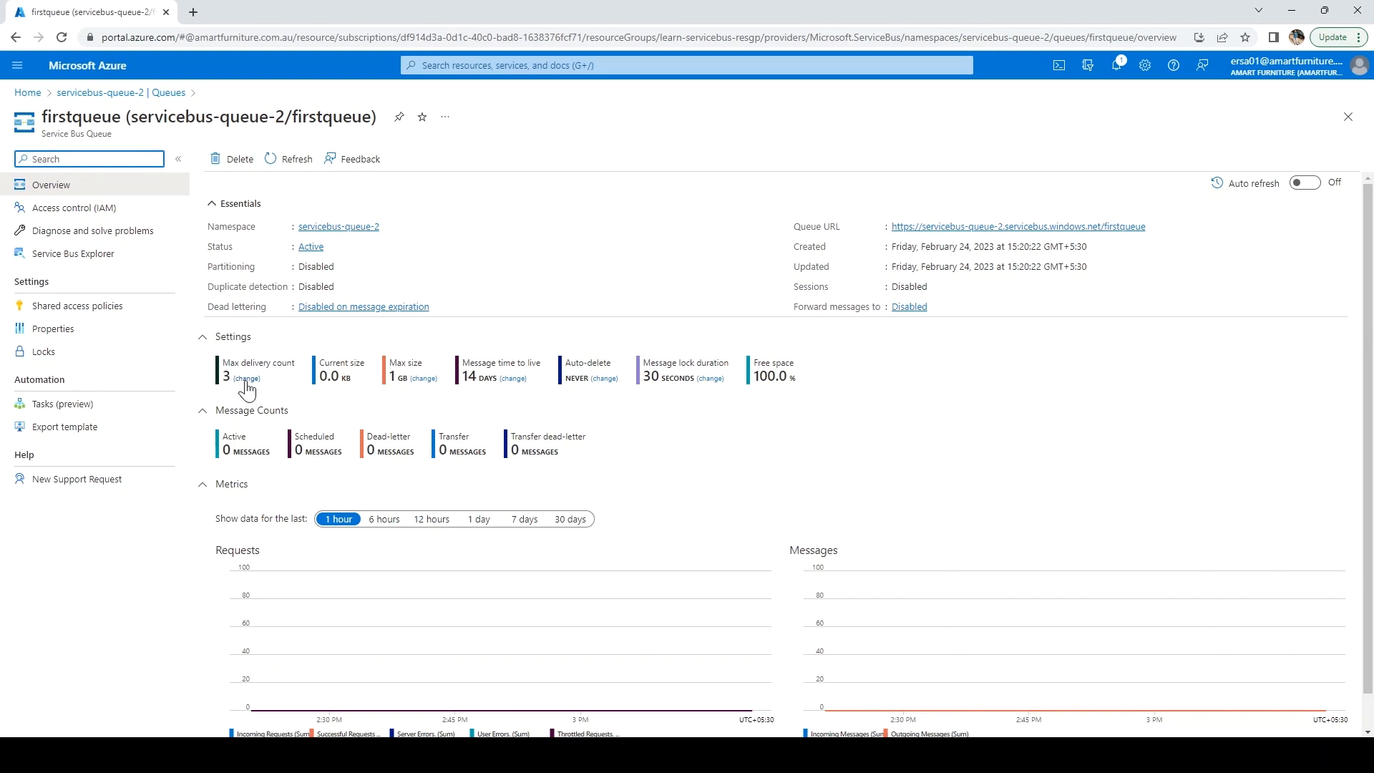
pyautogui.moveTo(348, 397)
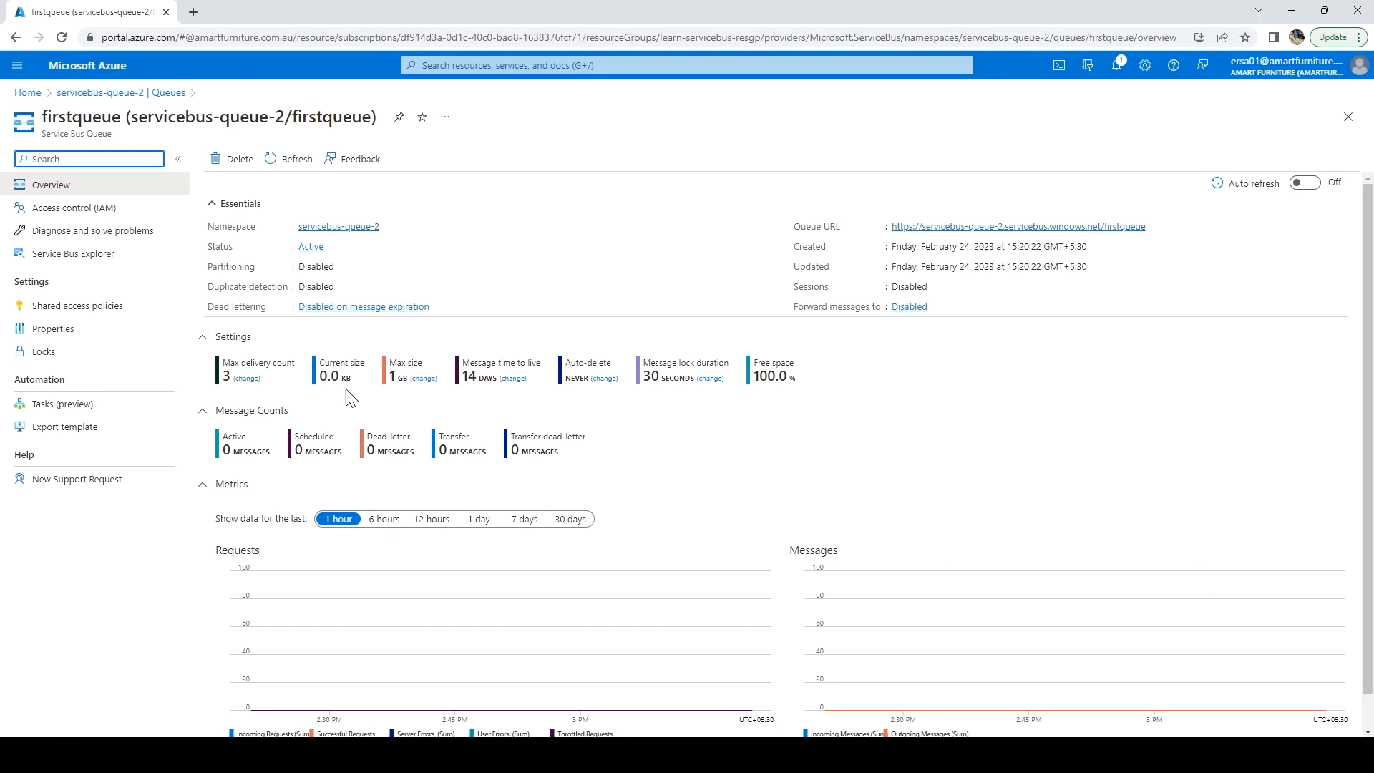
pyautogui.moveTo(421, 379)
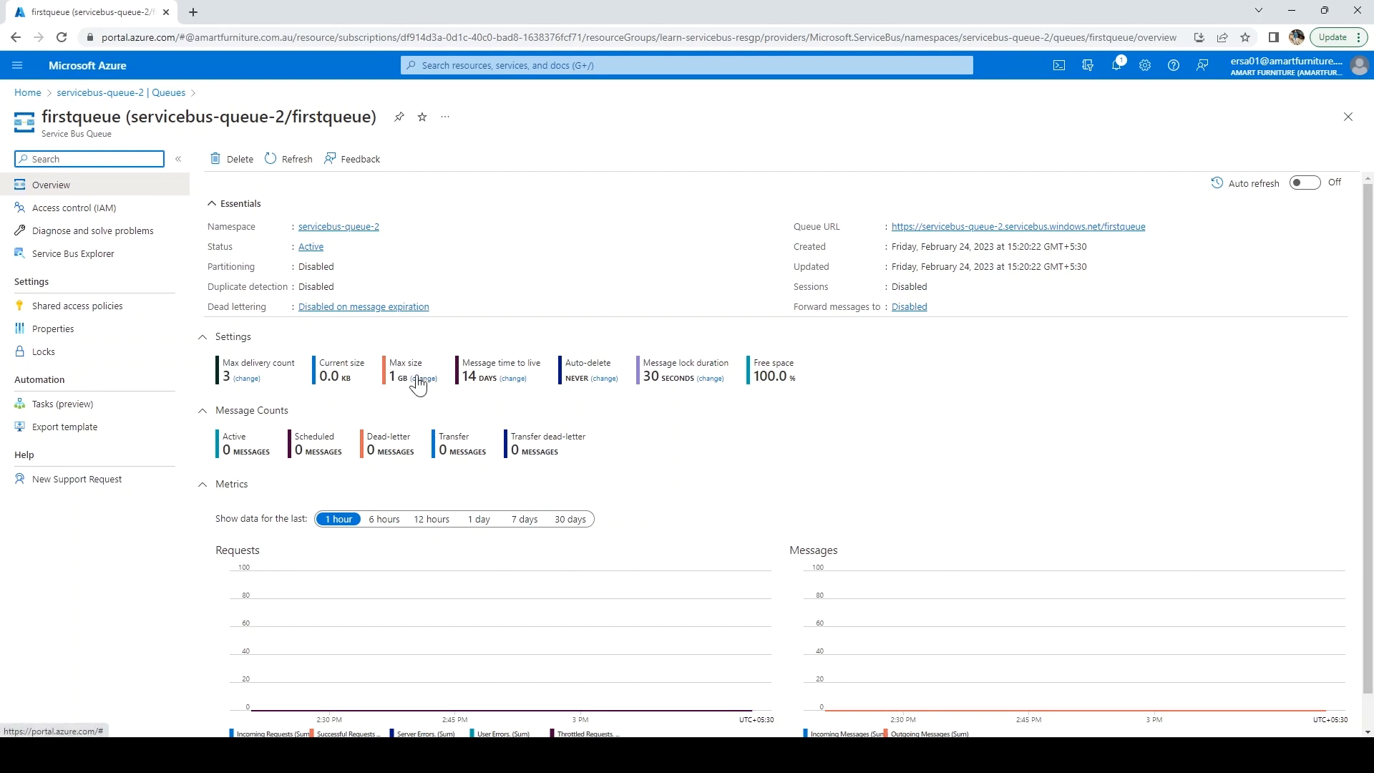
pyautogui.moveTo(495, 391)
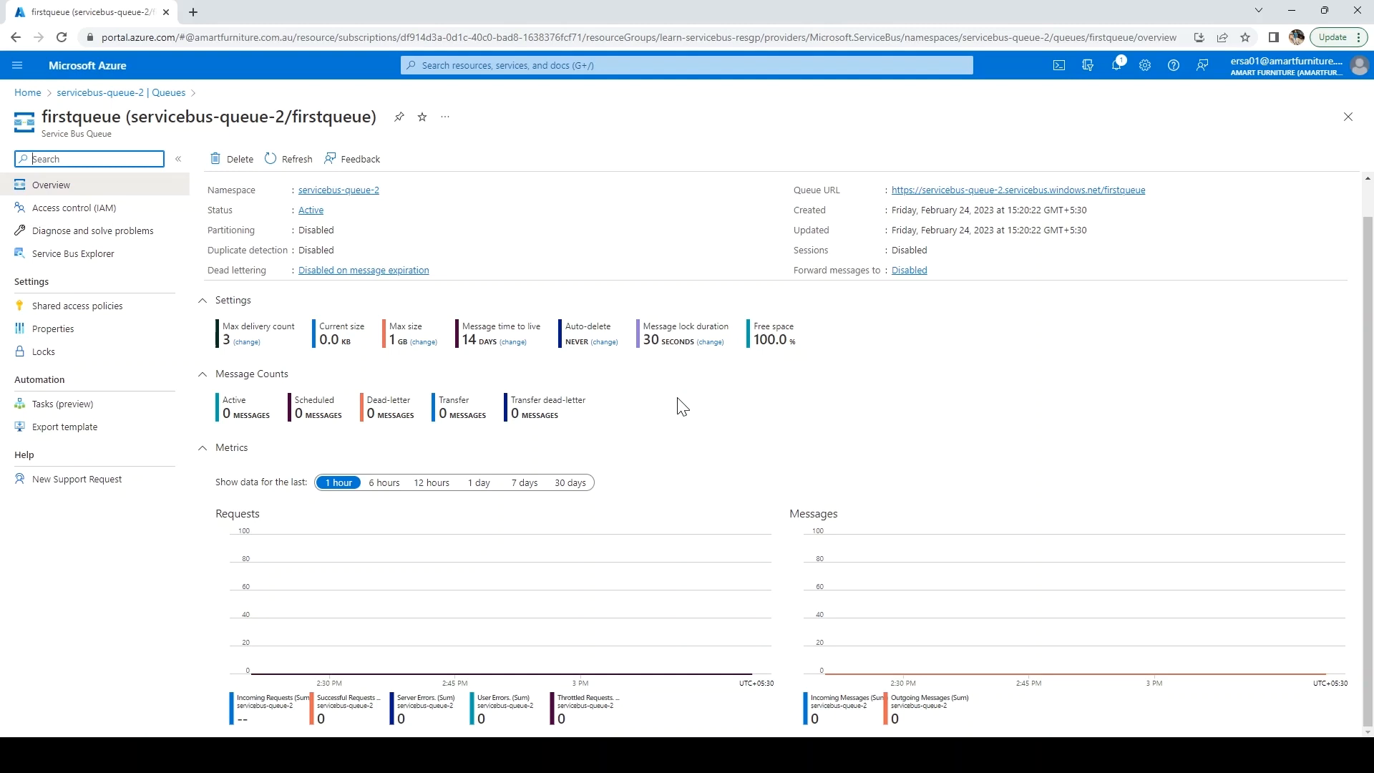
pyautogui.moveTo(73, 208)
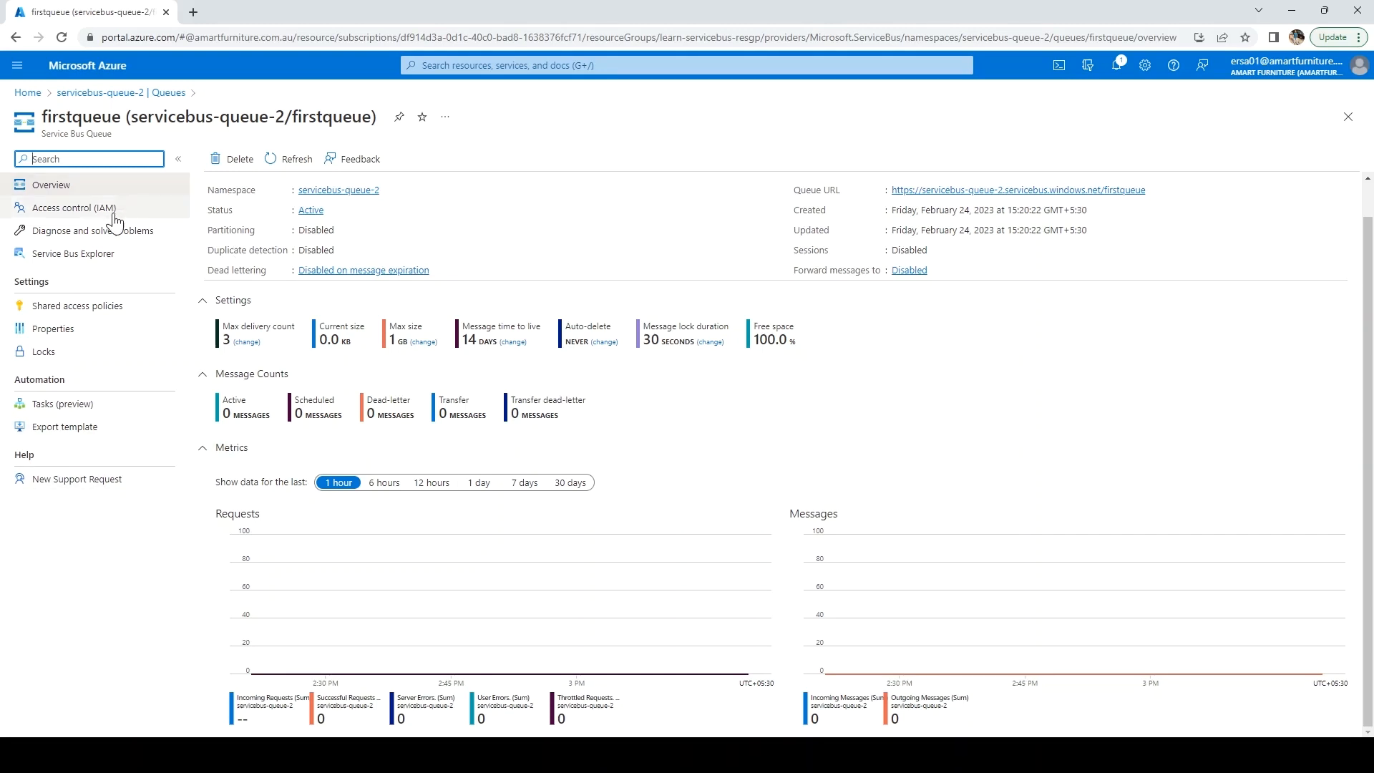
pyautogui.moveTo(55, 327)
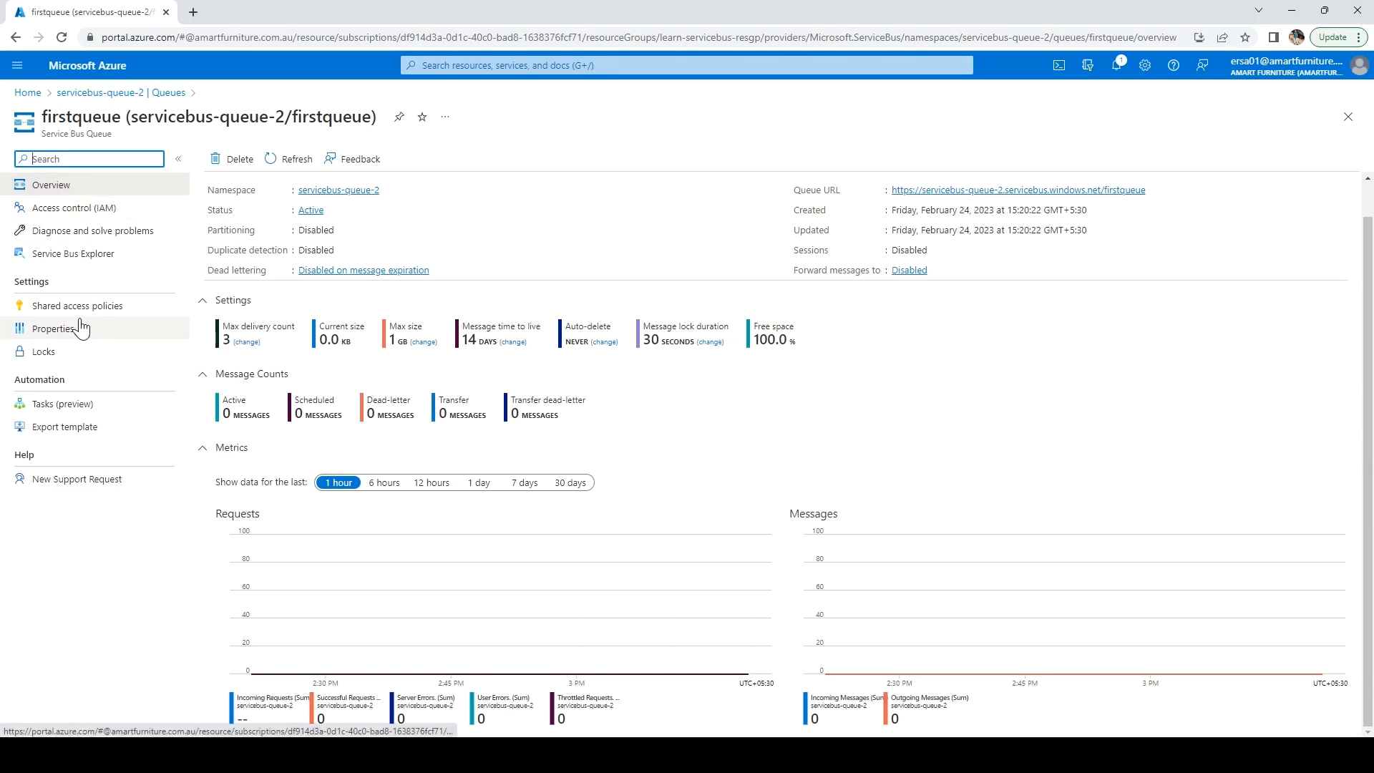
# Add a 'ConnectionString' shared access policy to firstqueue with Manage, Send and Listen.
pyautogui.click(78, 305)
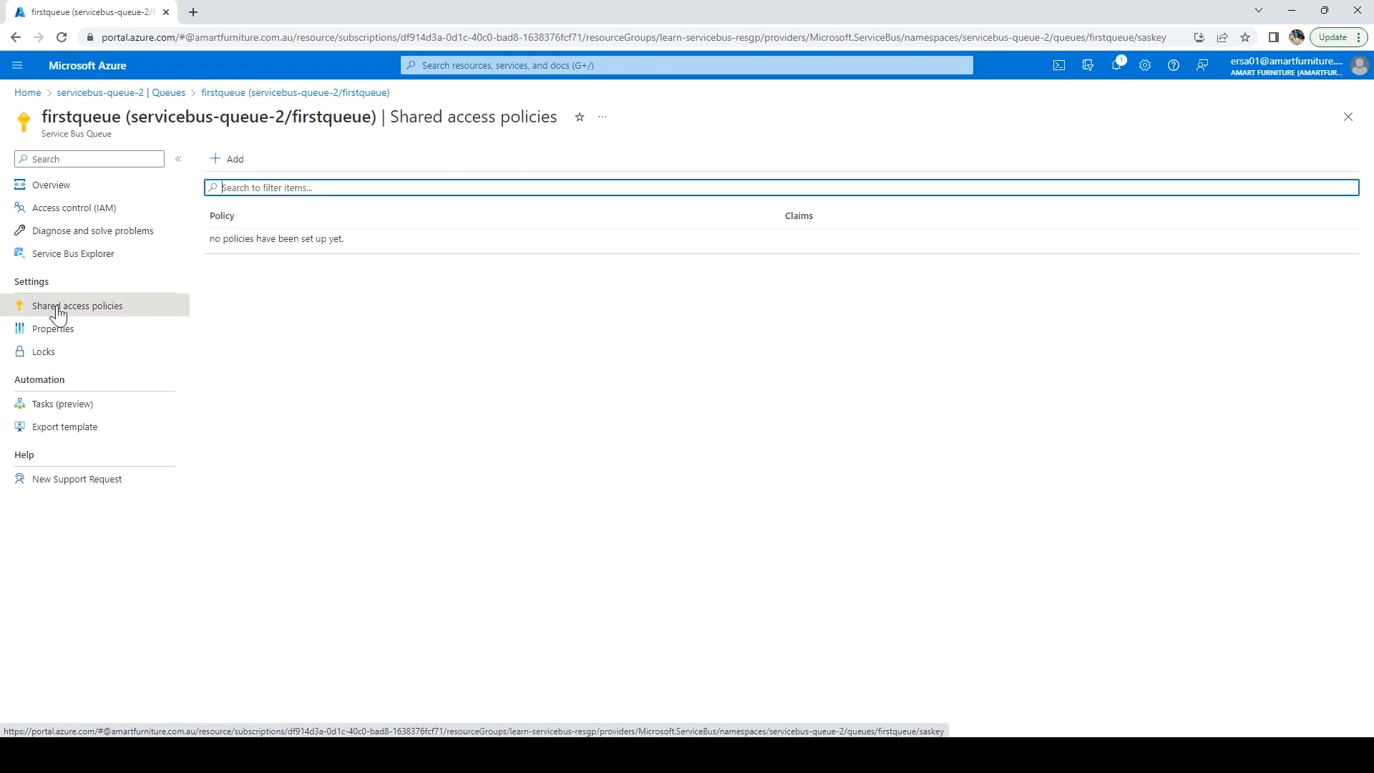
pyautogui.click(227, 159)
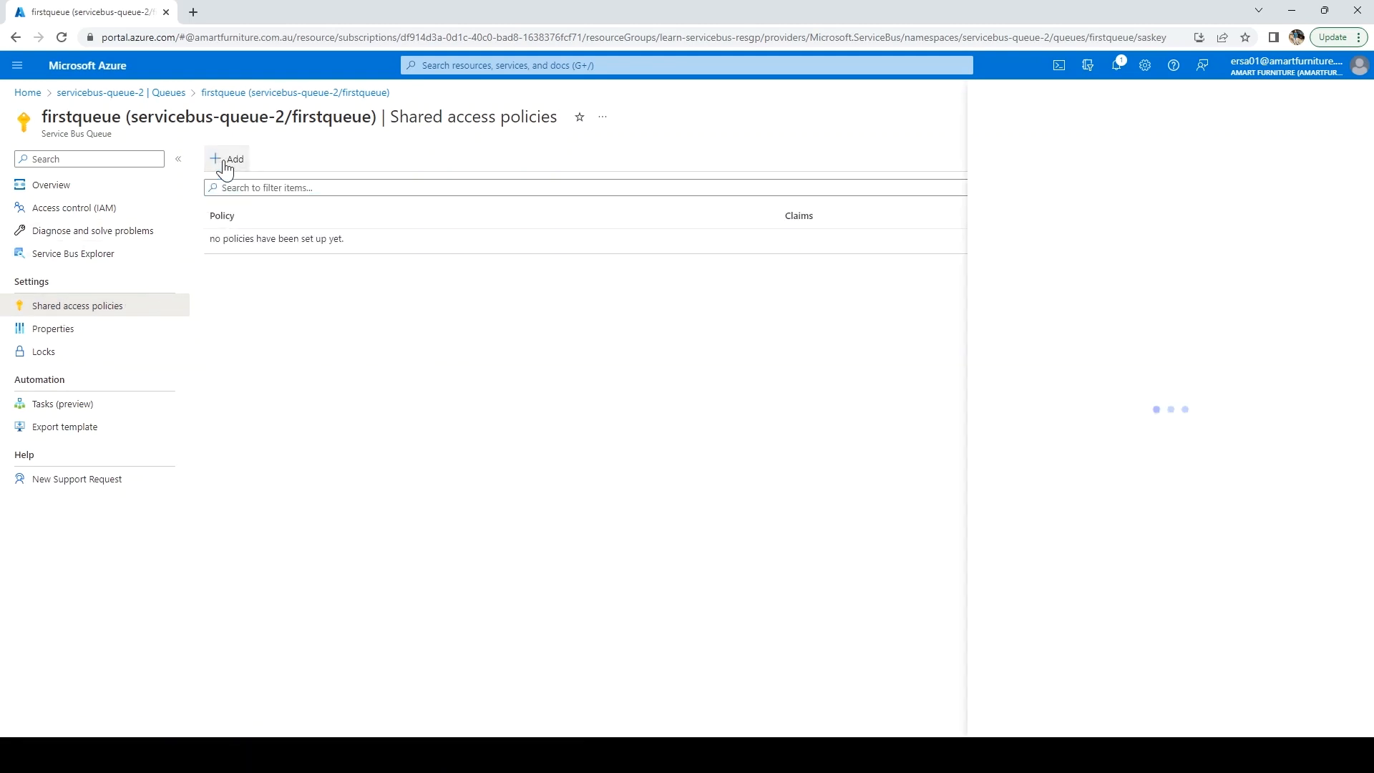
pyautogui.click(226, 159)
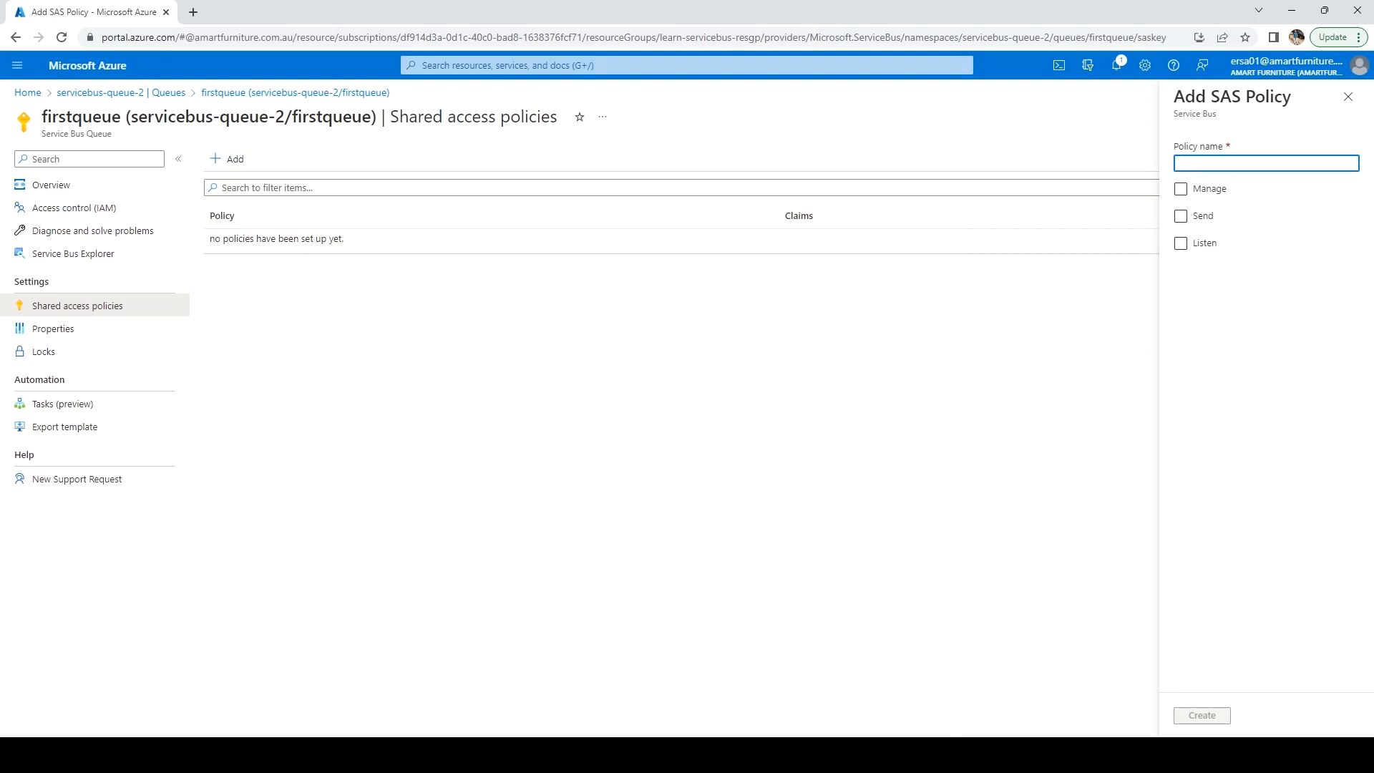
pyautogui.write('ConnectionString')
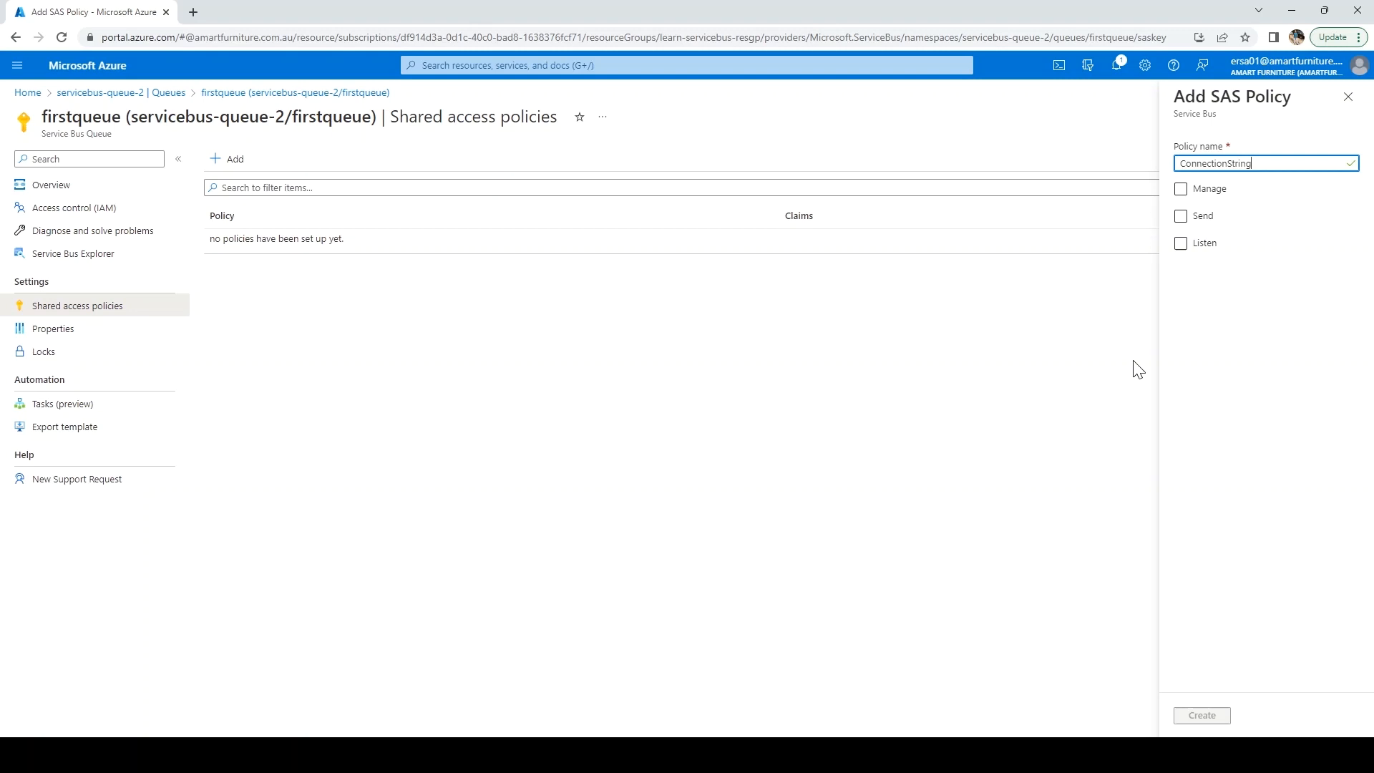
pyautogui.moveTo(1187, 213)
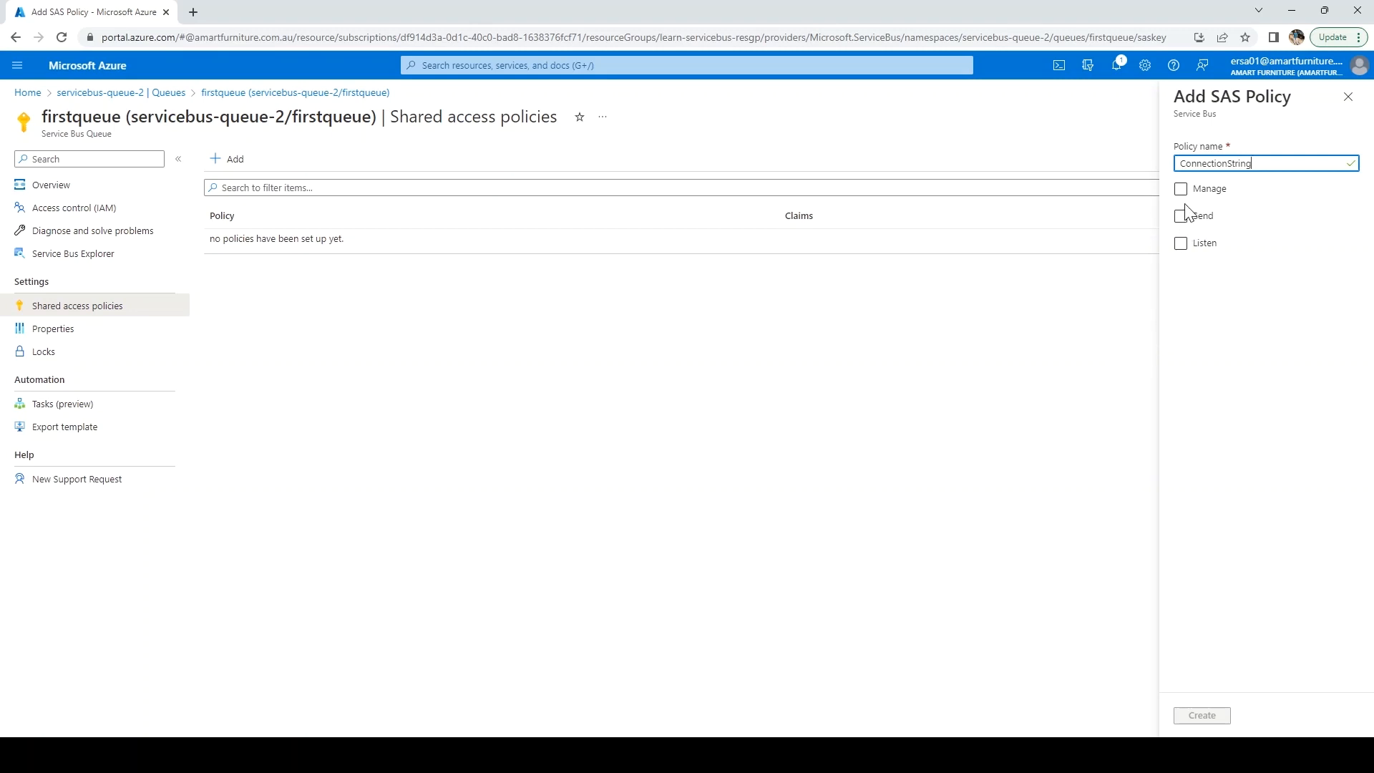
pyautogui.click(1180, 188)
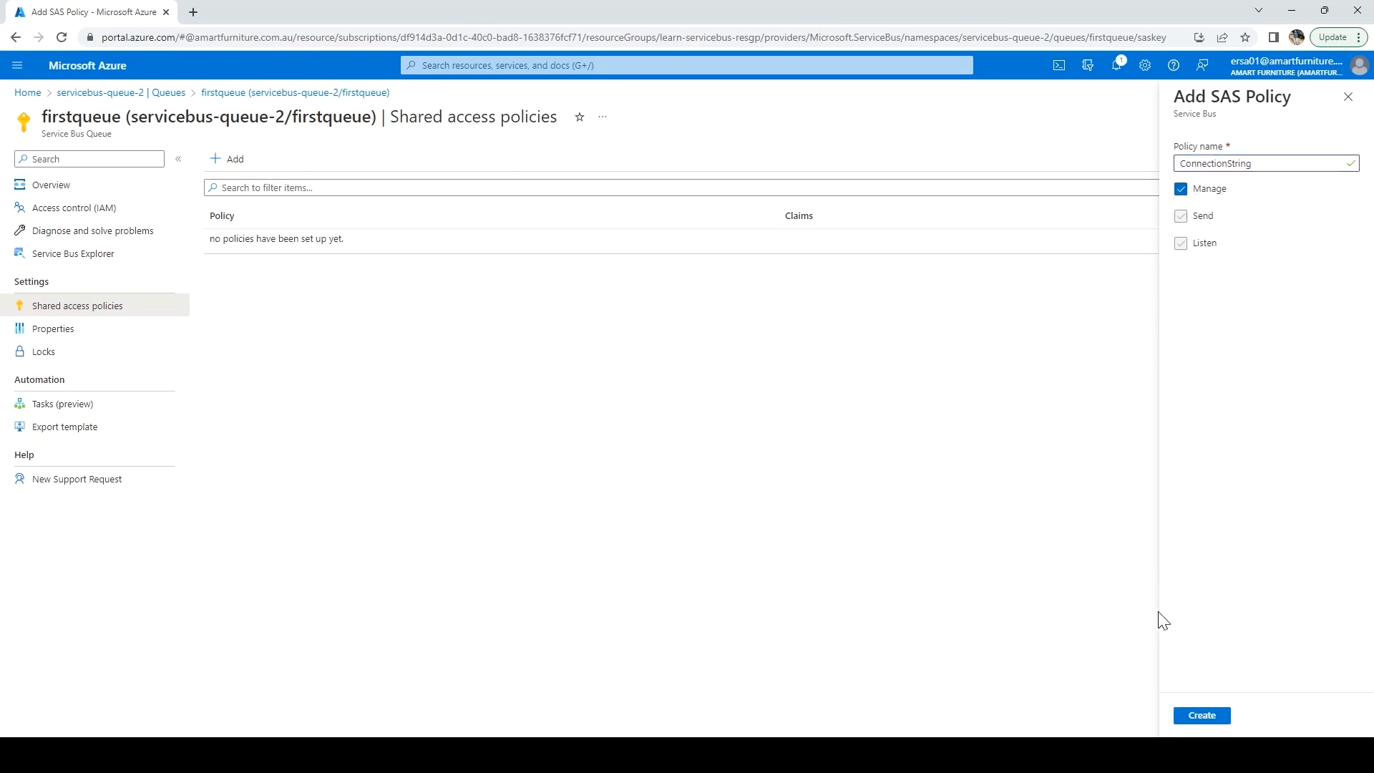
pyautogui.click(1201, 715)
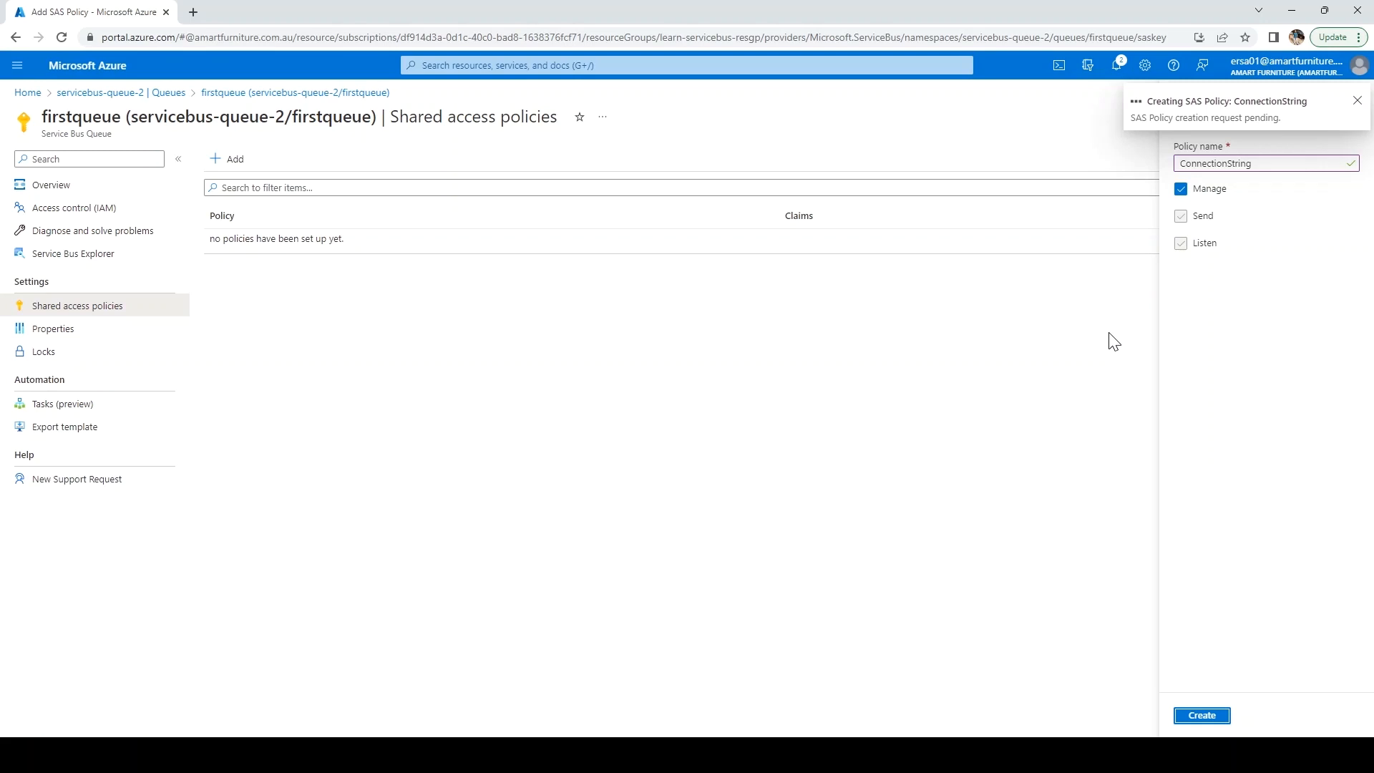
pyautogui.click(1201, 715)
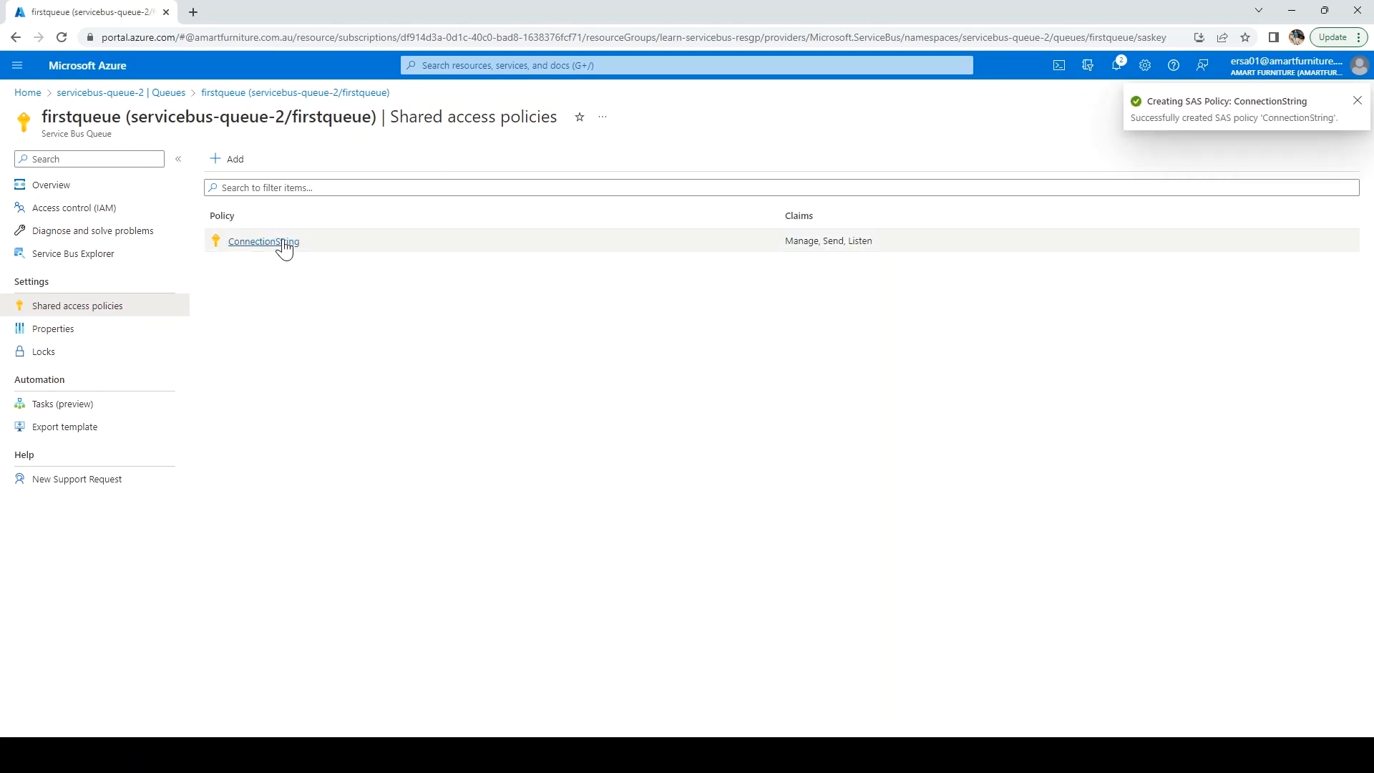
# Open the ConnectionString policy's details and copy its primary connection string.
pyautogui.click(263, 241)
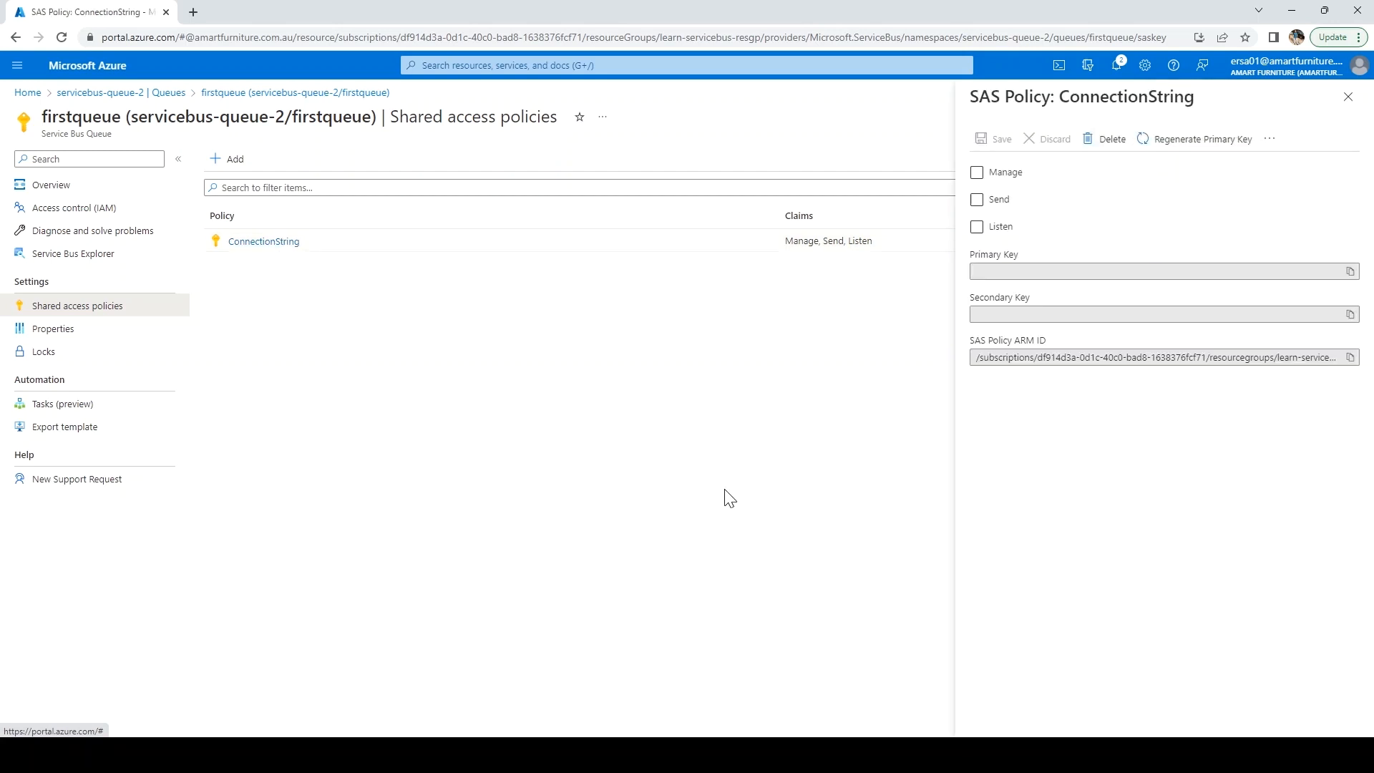
pyautogui.click(976, 171)
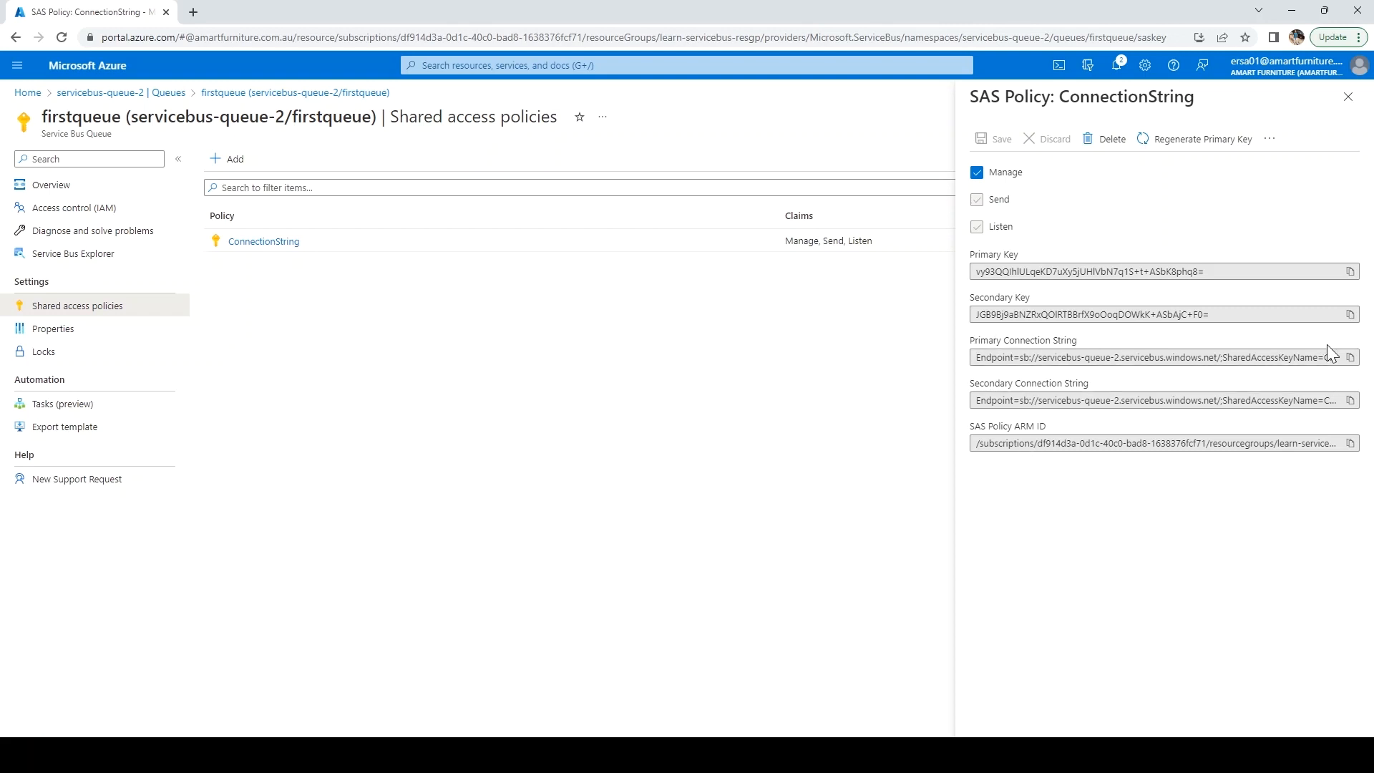
pyautogui.click(1349, 358)
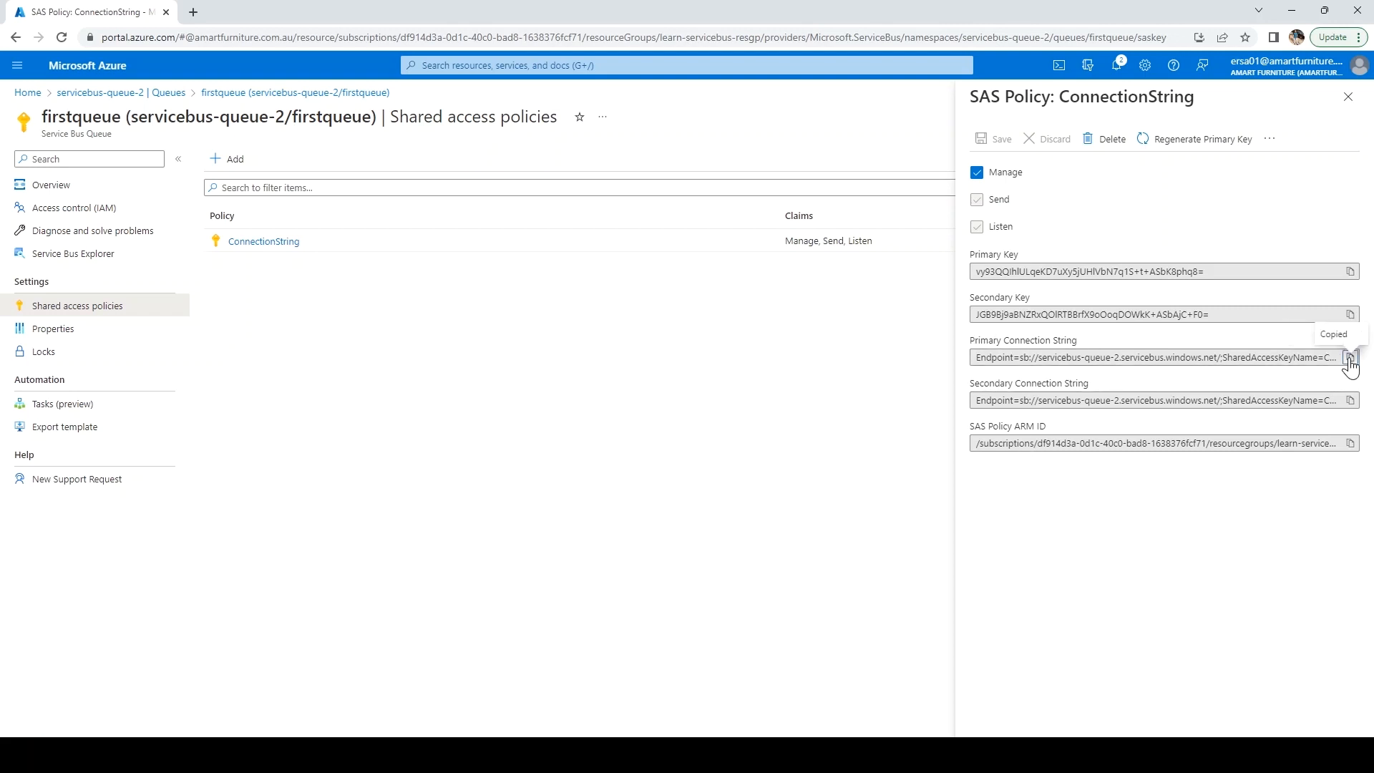